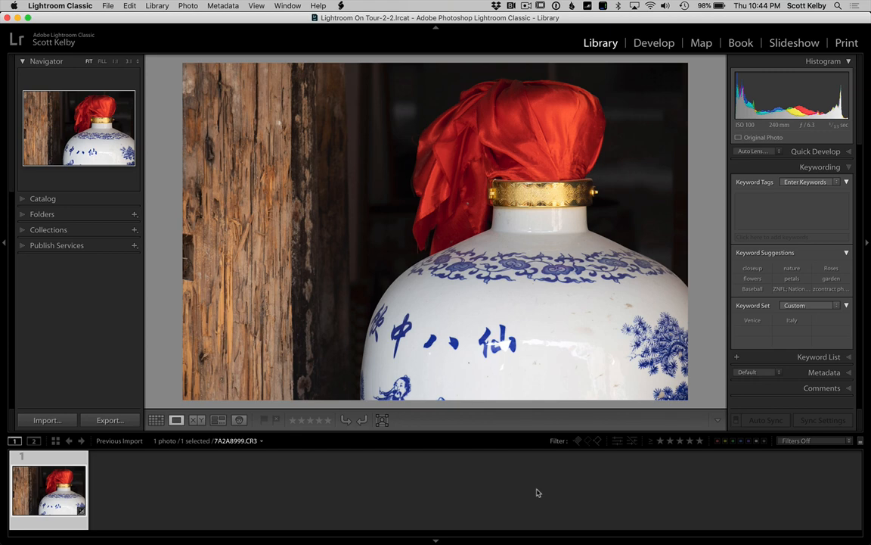
mouse_move(704, 55)
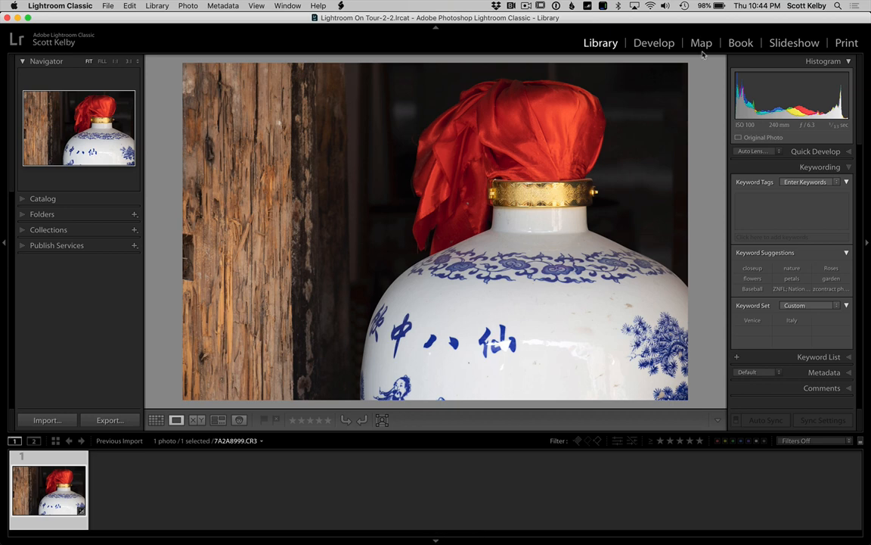
In Develop, apply Auto tone, then lower exposure slightly and raise contrast.
left_click(654, 42)
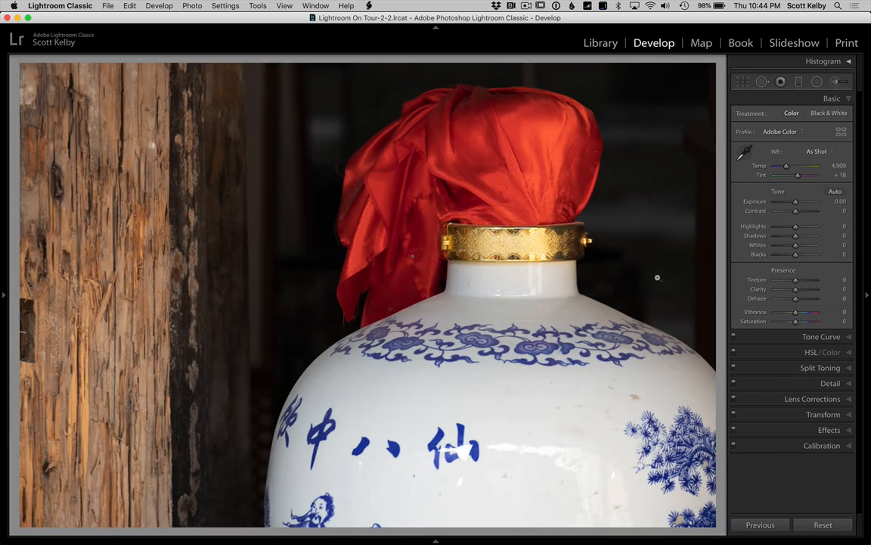
mouse_move(835, 190)
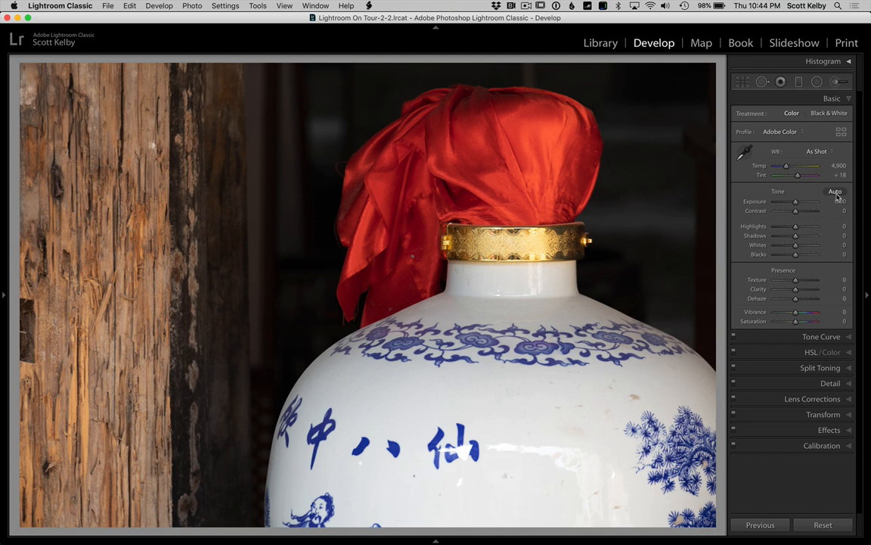
left_click(835, 190)
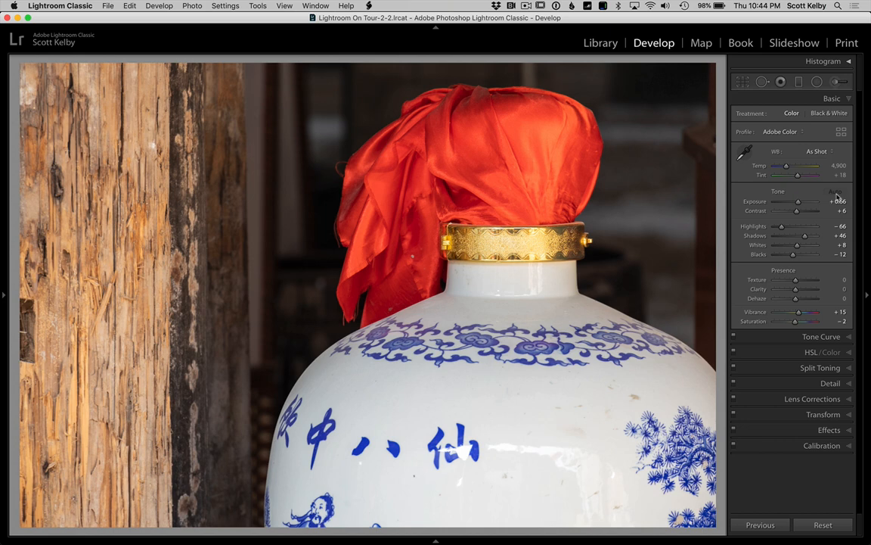
left_click_drag(796, 201, 796, 201)
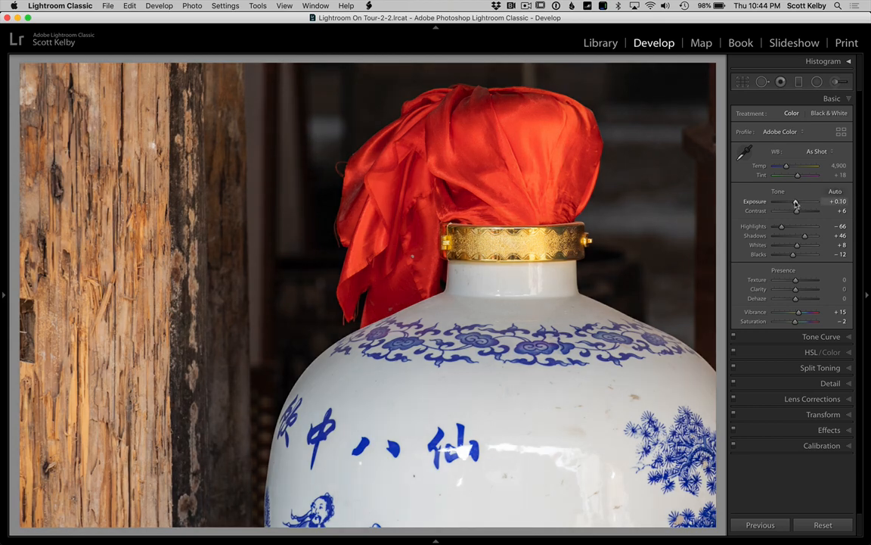
left_click_drag(799, 203, 795, 202)
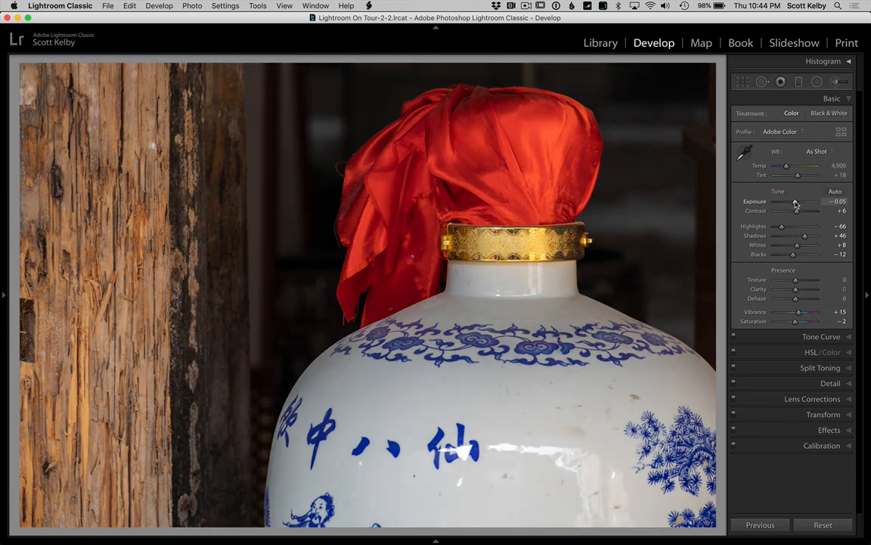
left_click_drag(799, 210, 805, 210)
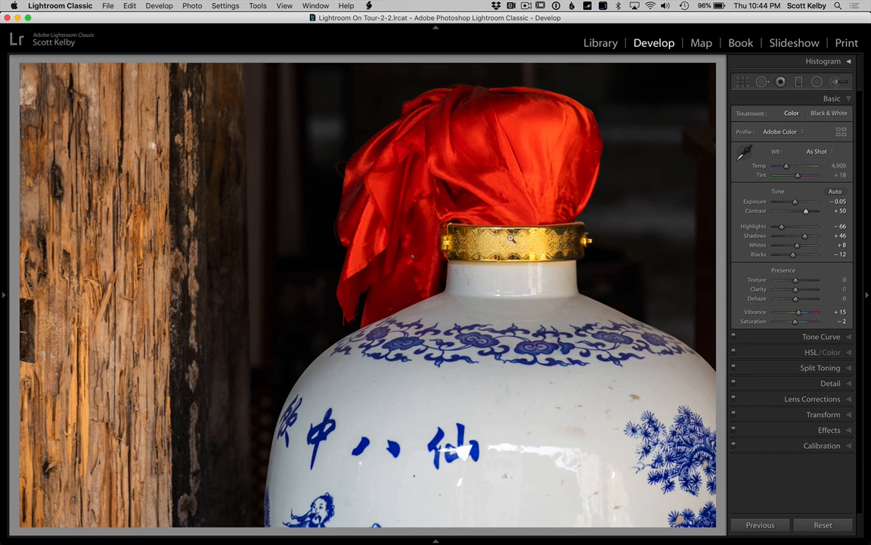
mouse_move(127, 338)
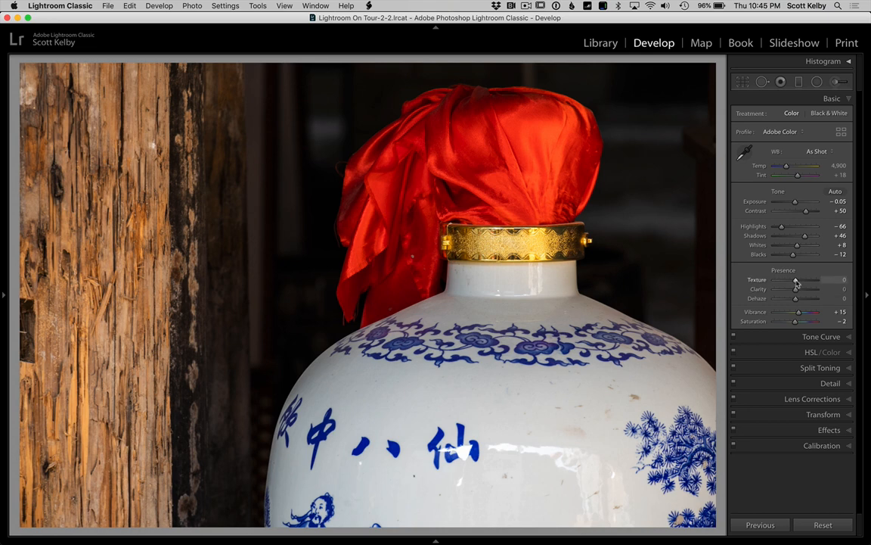
Raise Texture and Clarity in the Presence section to crisp up wood grain and porcelain.
left_click_drag(796, 279, 809, 278)
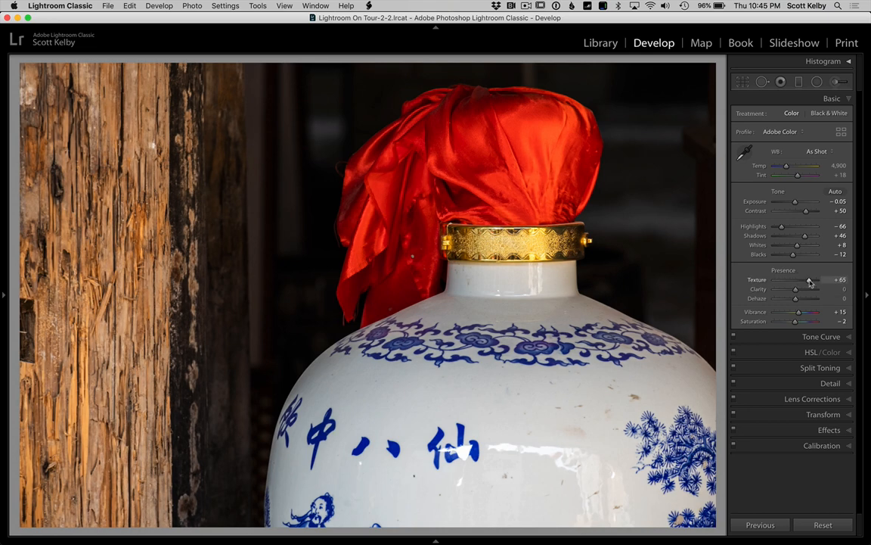
left_click_drag(808, 280, 809, 279)
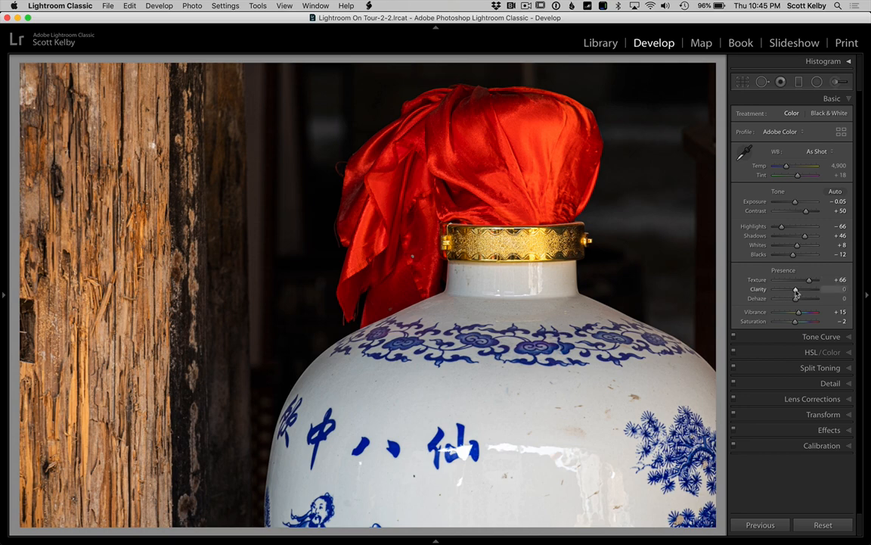
left_click_drag(796, 289, 799, 289)
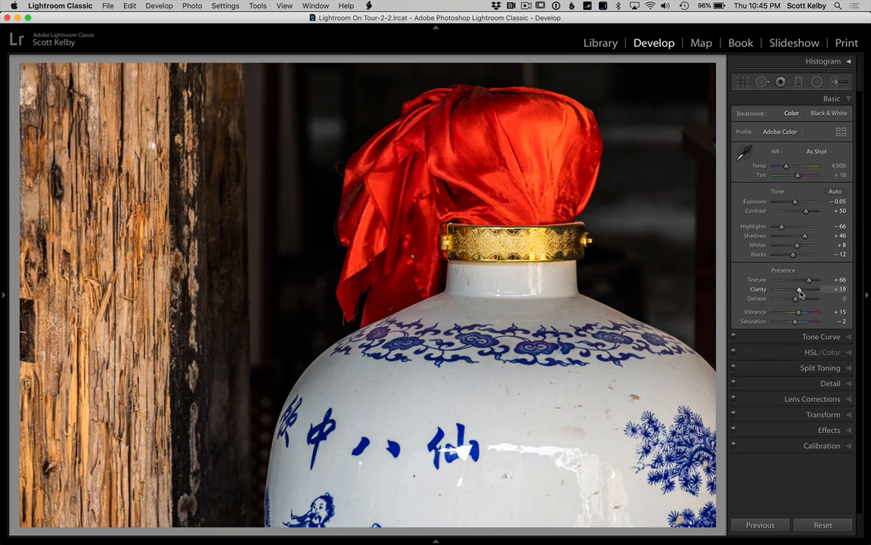
left_click_drag(799, 291, 795, 290)
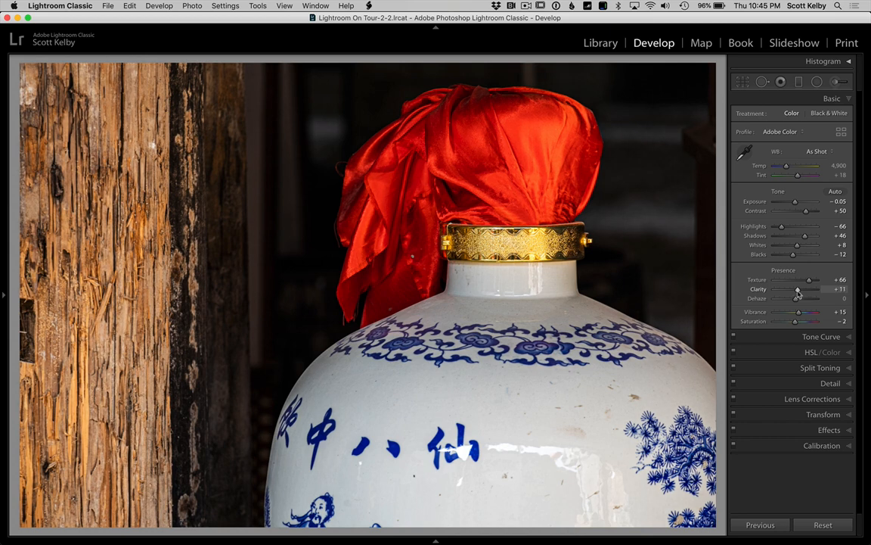
left_click_drag(808, 278, 798, 278)
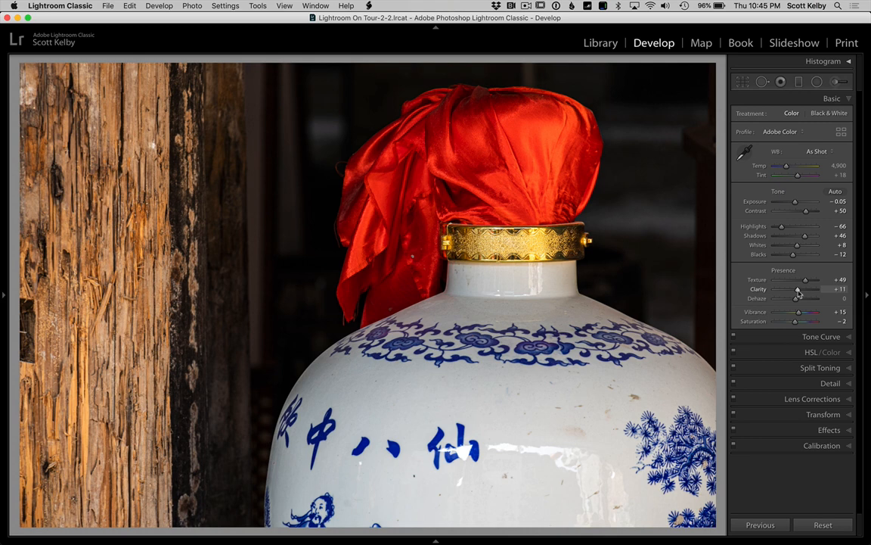
mouse_move(821, 303)
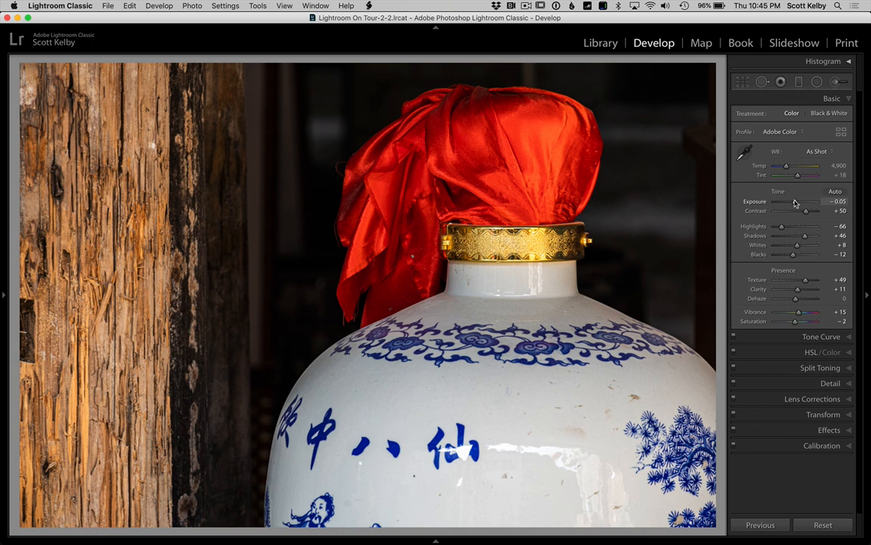
mouse_move(723, 140)
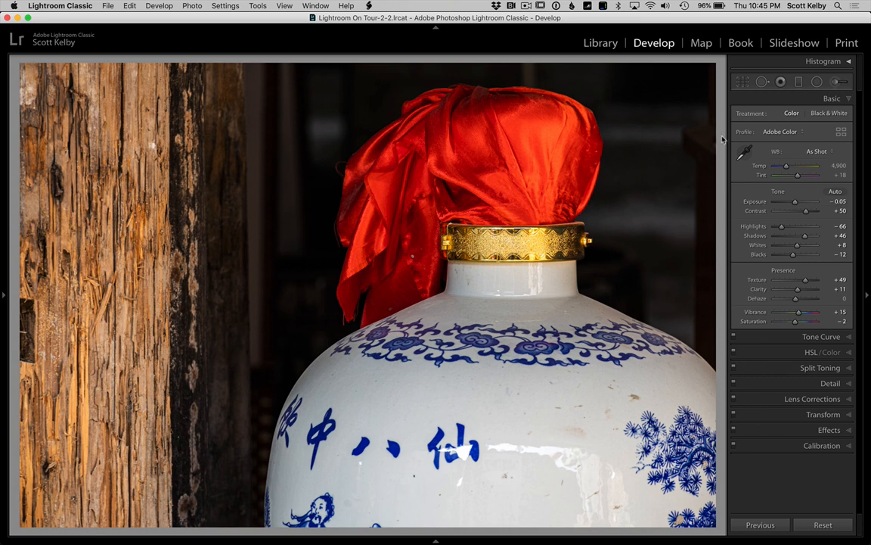
Add a graduated filter with lowered exposure darkening the left wooden post.
left_click(798, 81)
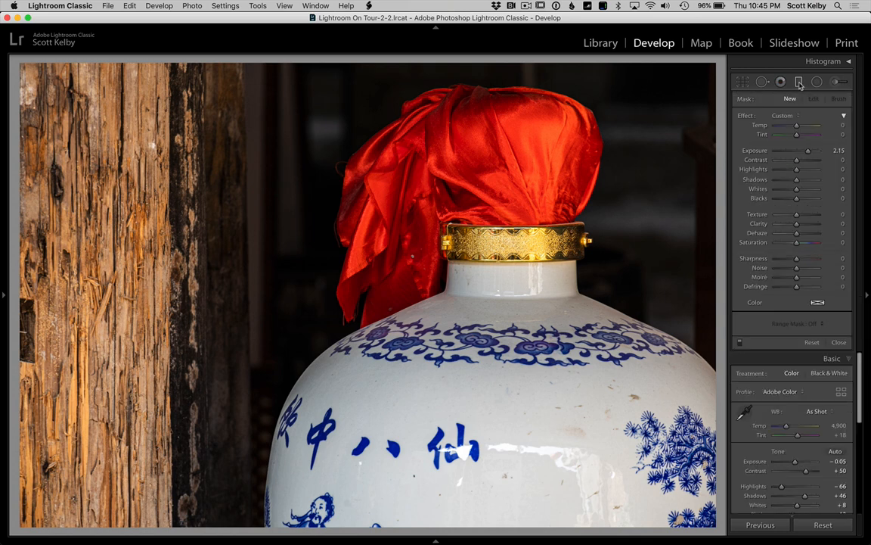
mouse_move(747, 121)
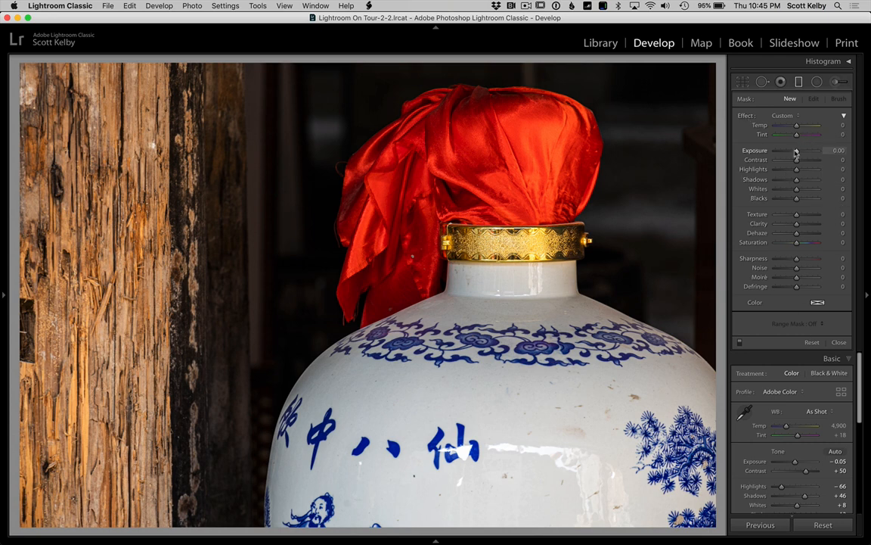
left_click_drag(796, 152, 786, 151)
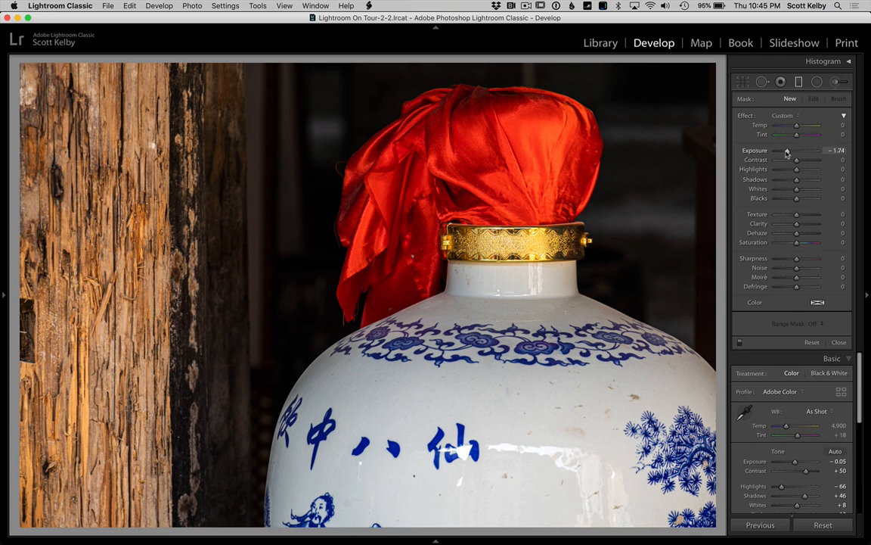
left_click_drag(787, 151, 790, 152)
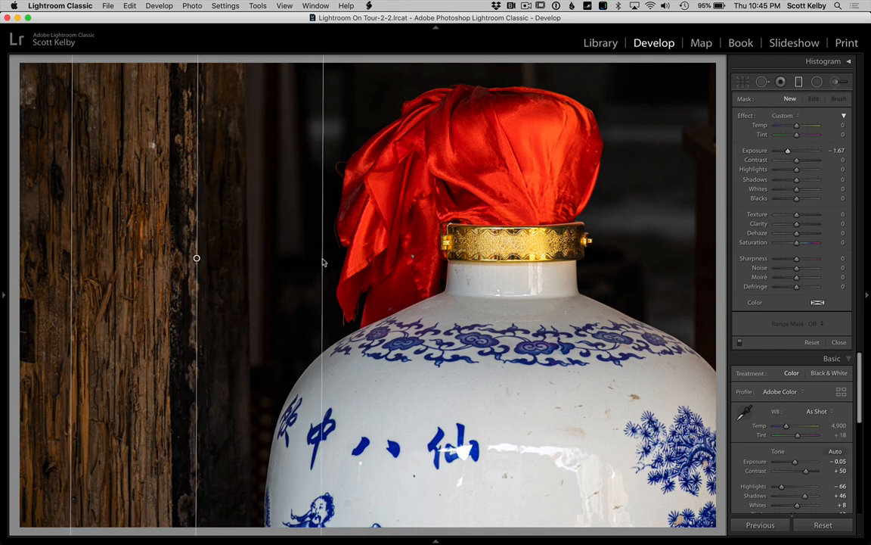
left_click(814, 99)
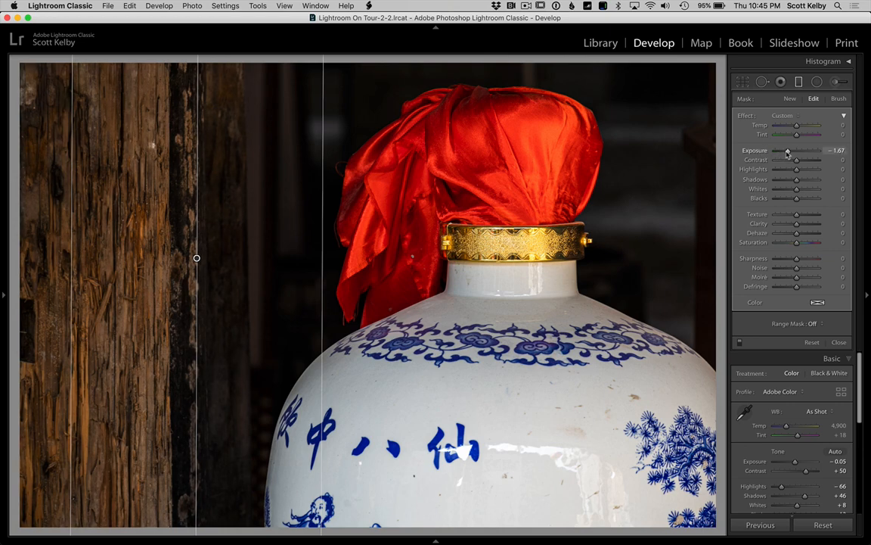
left_click_drag(790, 151, 787, 152)
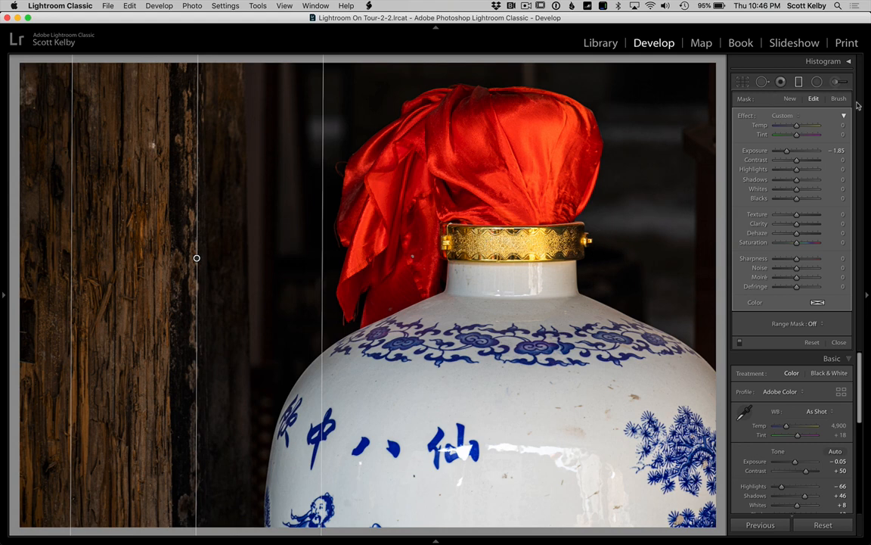
Set up an Adjustment Brush with lowered highlights, checking against the Basic panel.
left_click(838, 82)
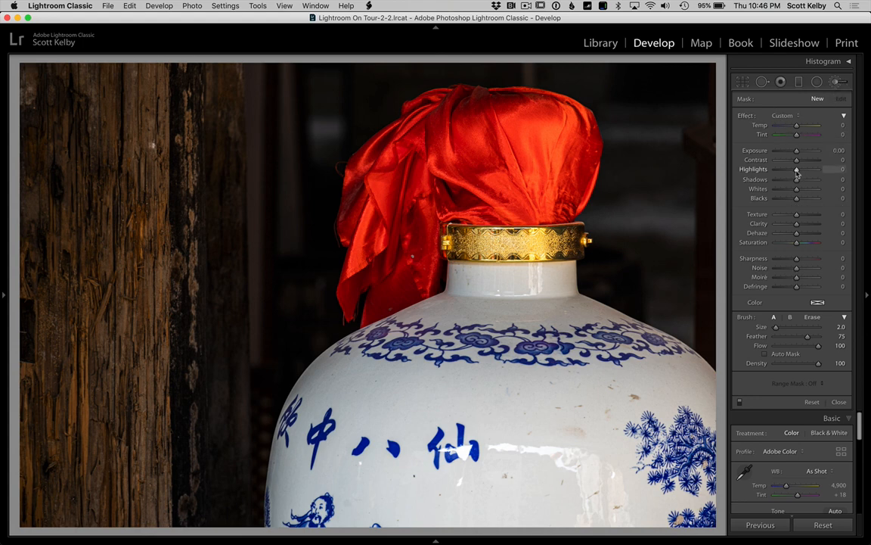
left_click_drag(796, 170, 787, 169)
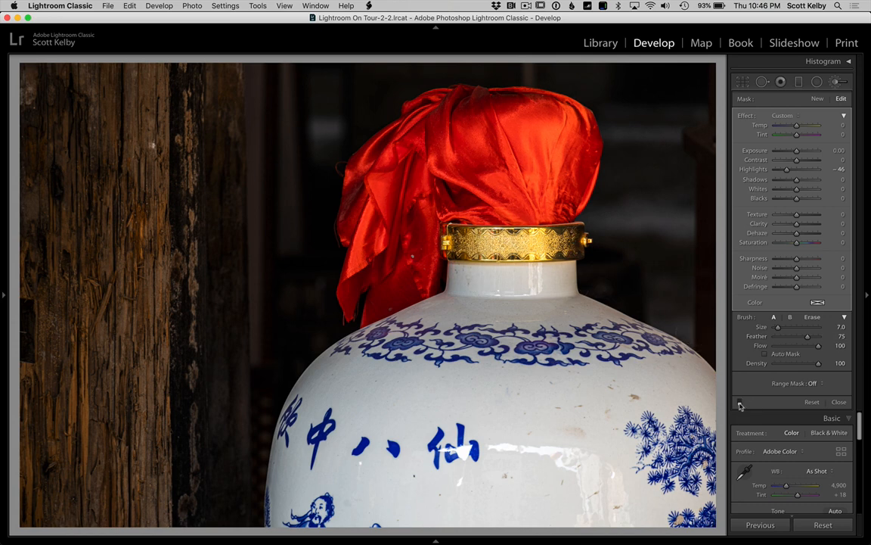
mouse_move(741, 399)
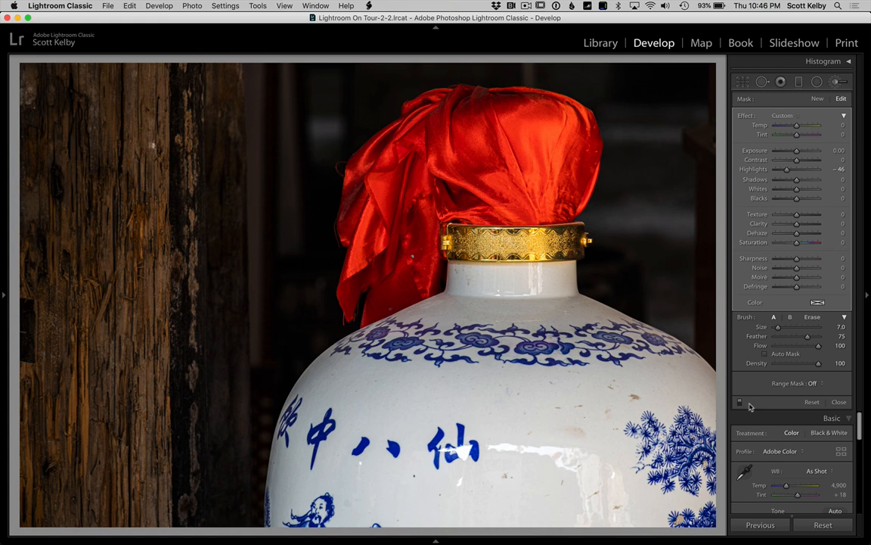
mouse_move(745, 405)
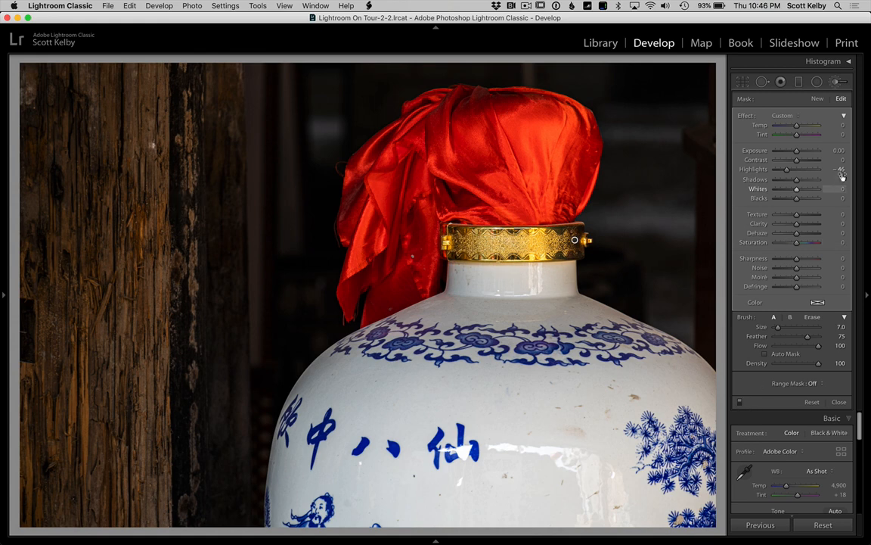
left_click(838, 82)
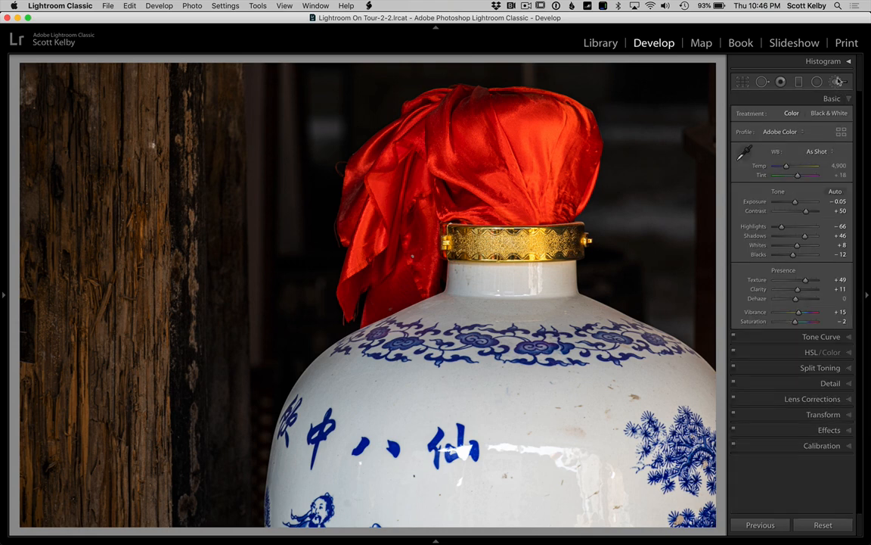
left_click(838, 82)
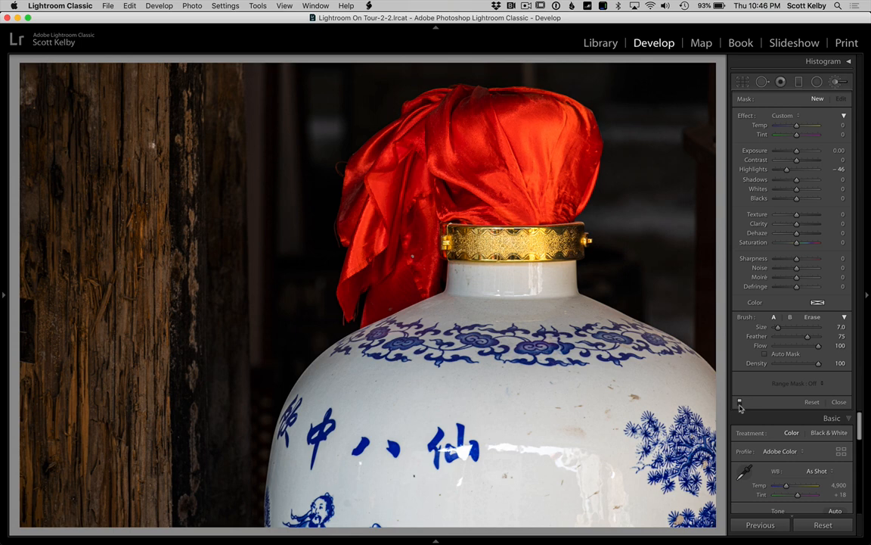
mouse_move(740, 403)
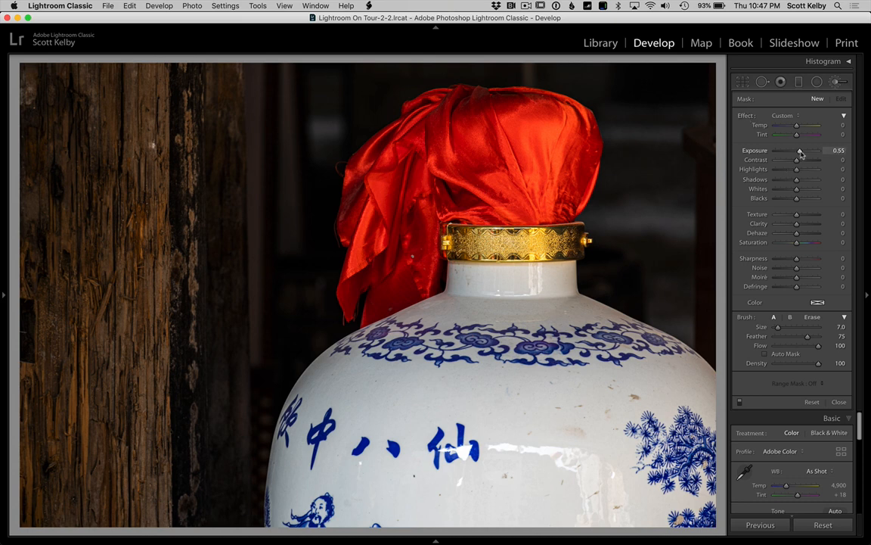
Raise the brush adjustment's exposure and refine it.
left_click_drag(801, 150, 809, 150)
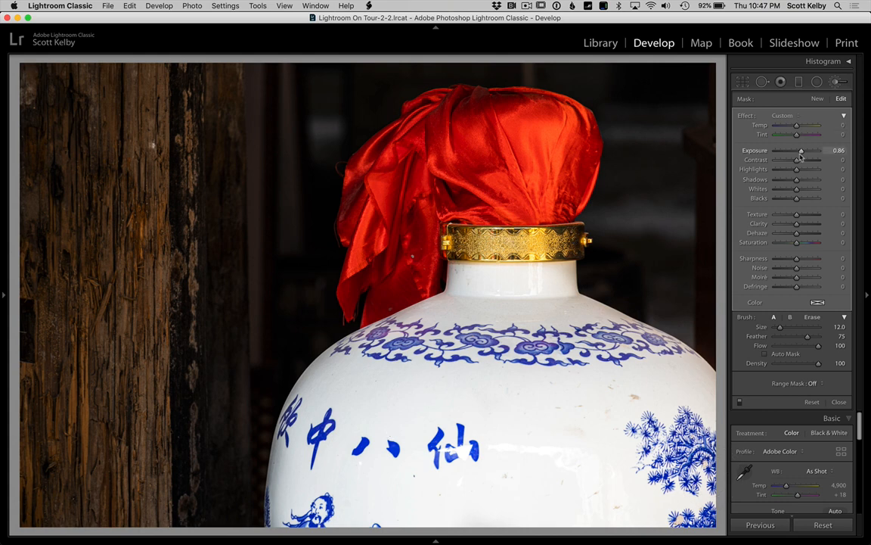
left_click_drag(802, 151, 795, 151)
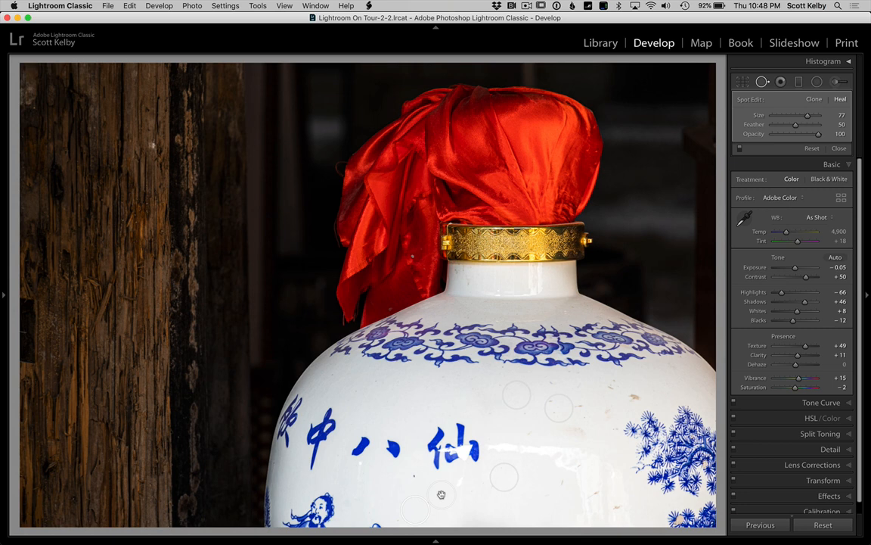
mouse_move(441, 497)
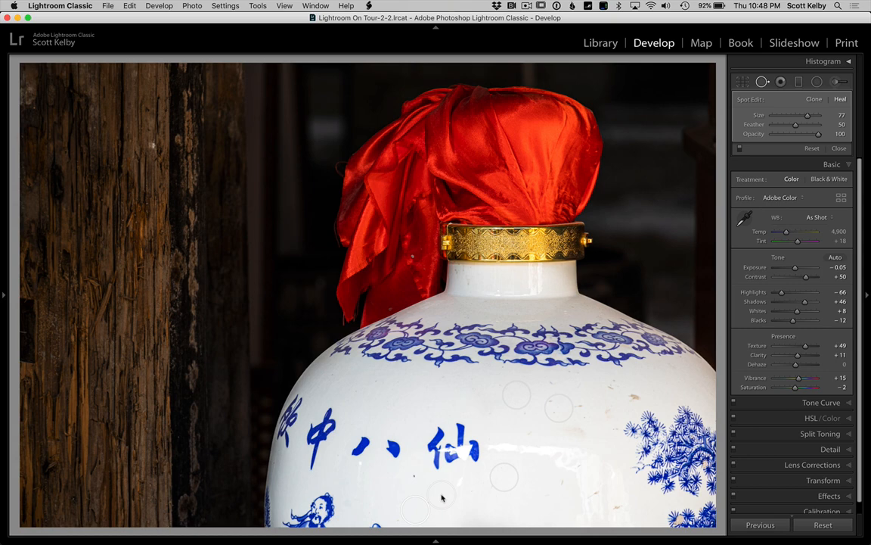
Heal another speck on the vase's white porcelain with Spot Removal.
left_click(118, 523)
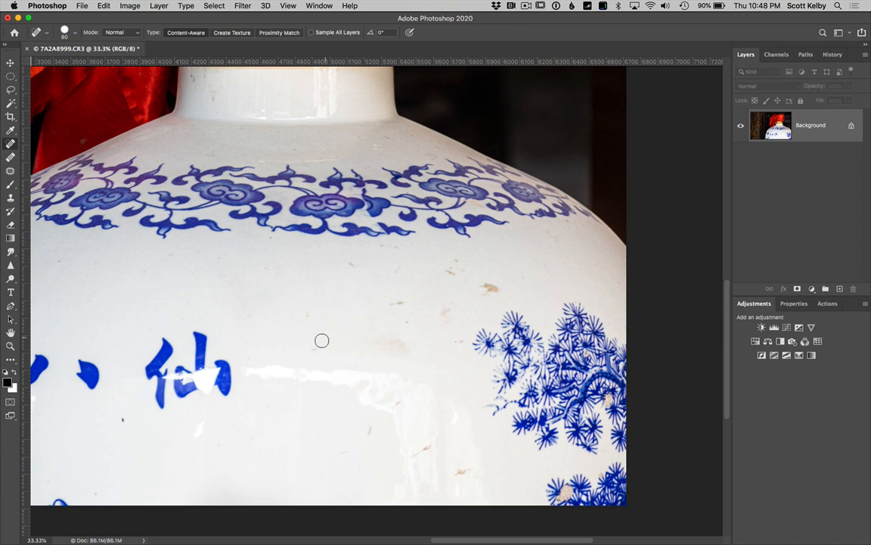
mouse_move(396, 306)
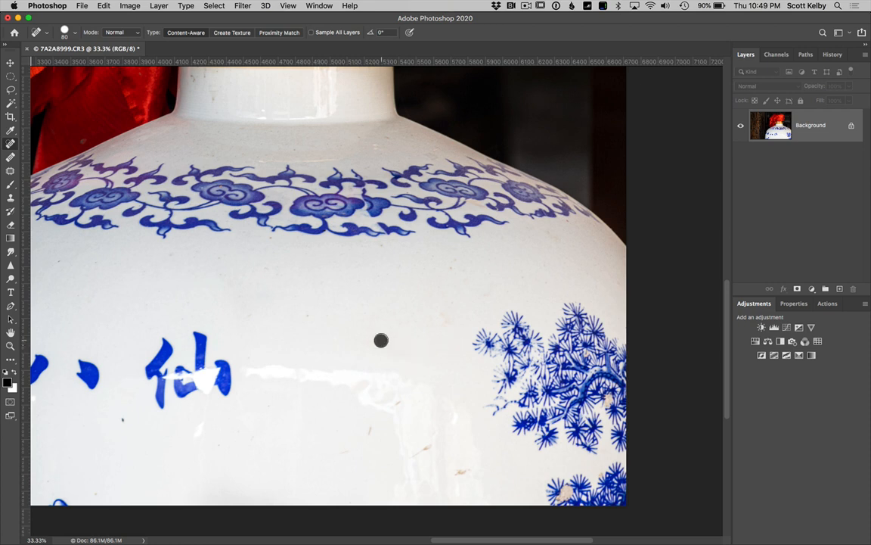
mouse_move(270, 239)
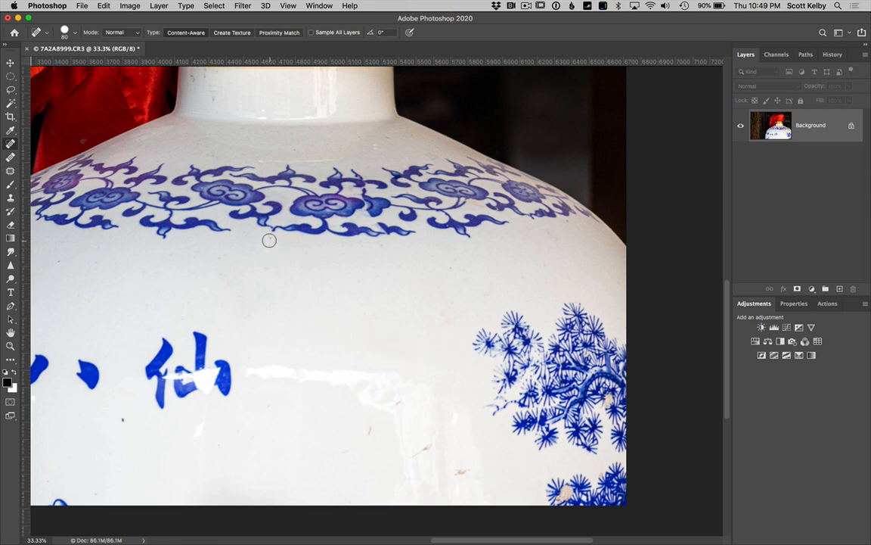
mouse_move(185, 261)
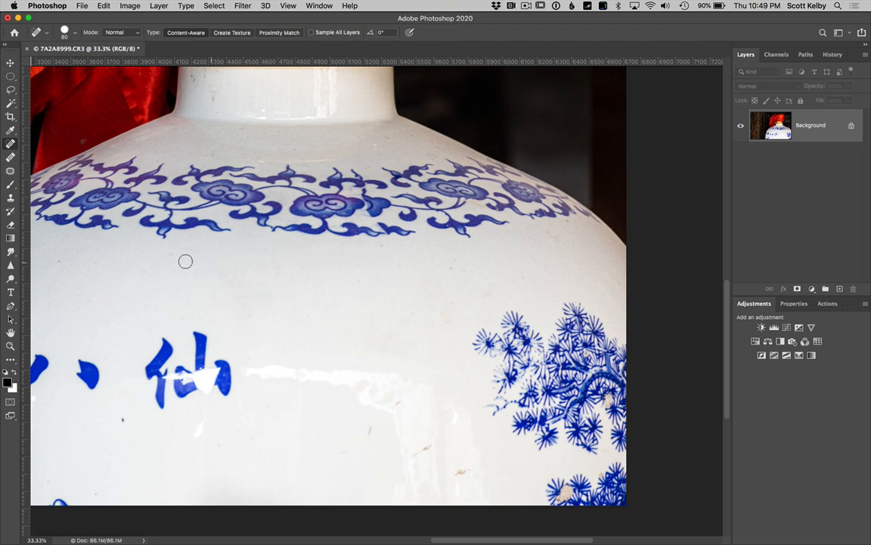
mouse_move(61, 260)
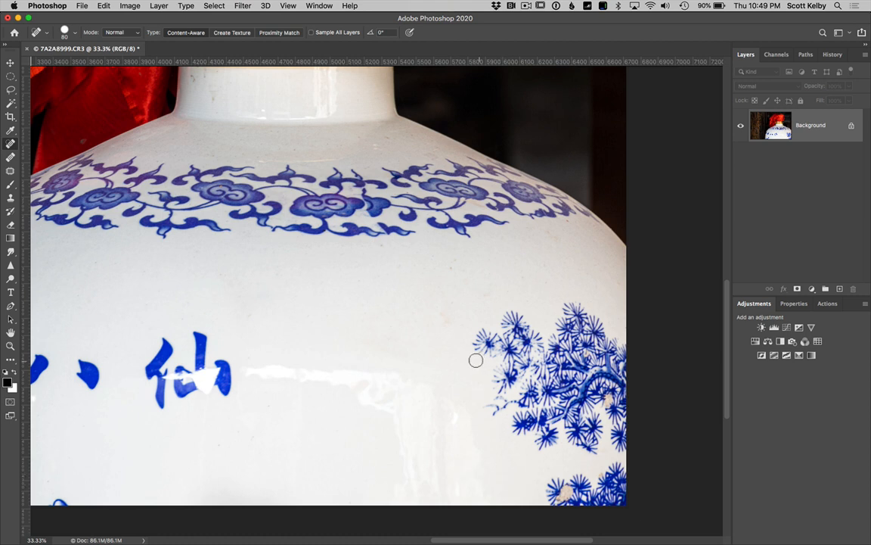
mouse_move(215, 98)
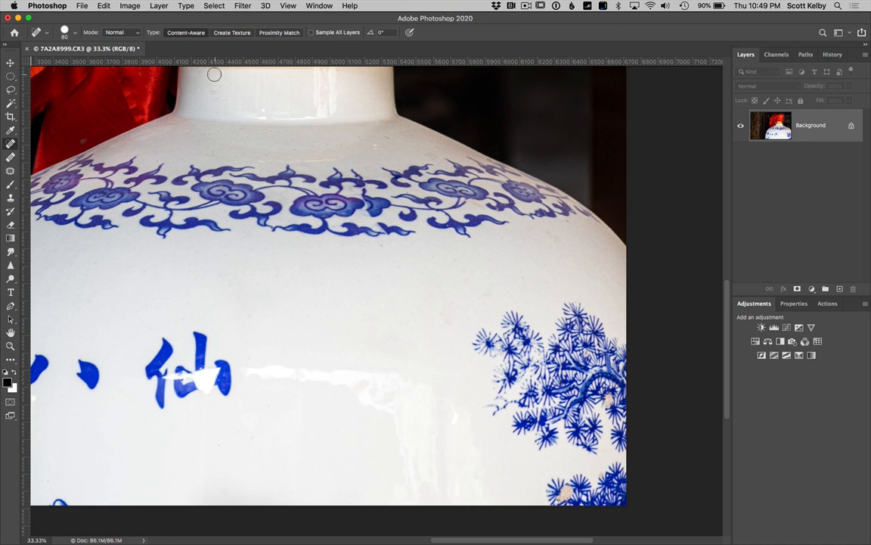
mouse_move(427, 155)
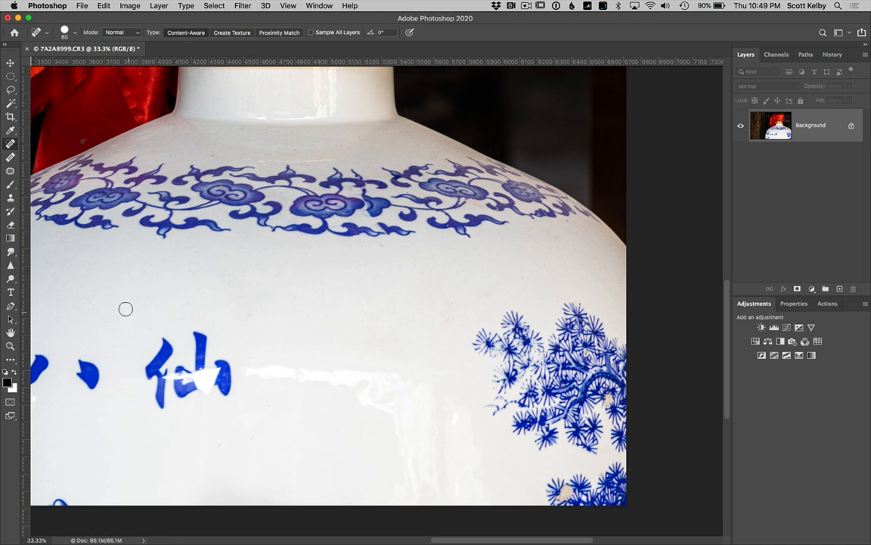
mouse_move(236, 400)
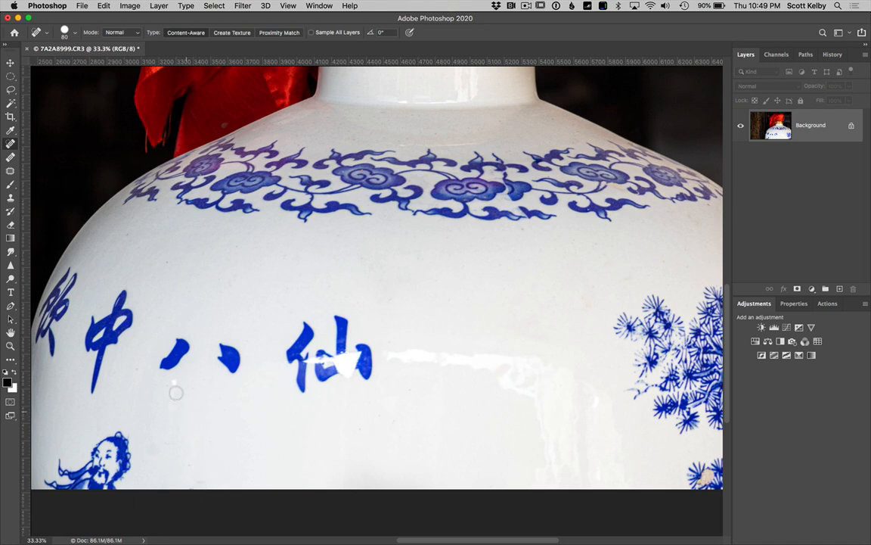
mouse_move(161, 257)
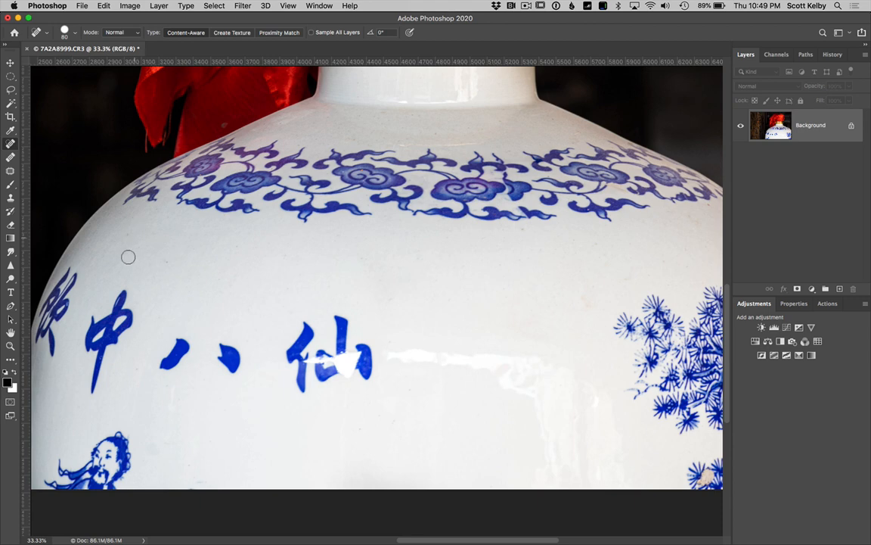
mouse_move(233, 263)
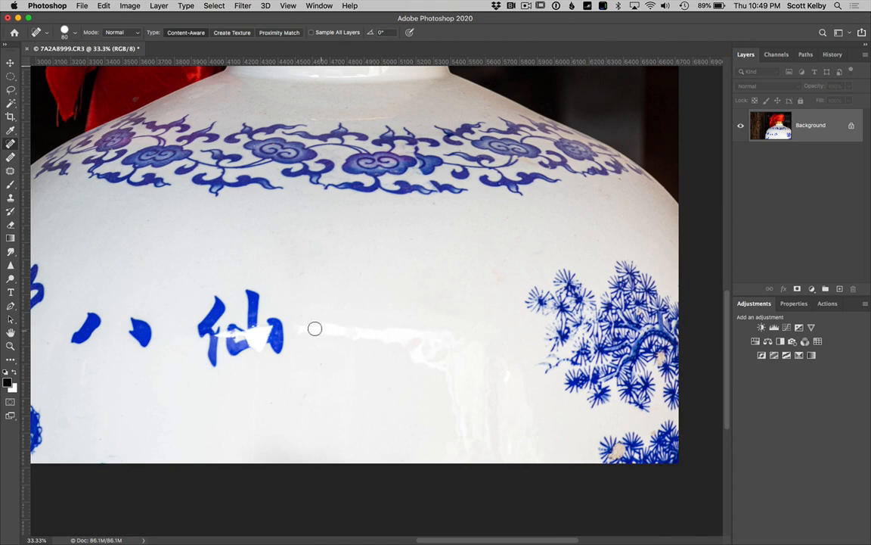
mouse_move(333, 329)
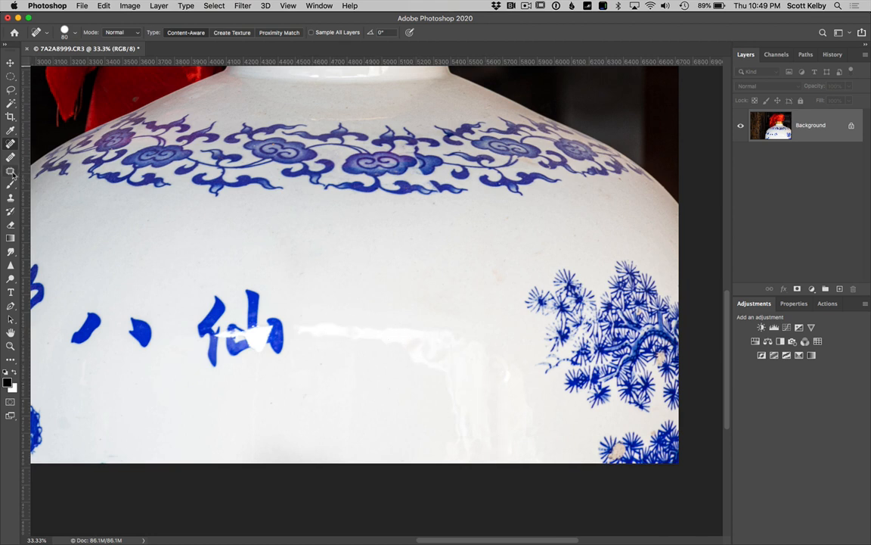
Patch the glare streak beside the blue character with clean porcelain, then deselect.
left_click(10, 169)
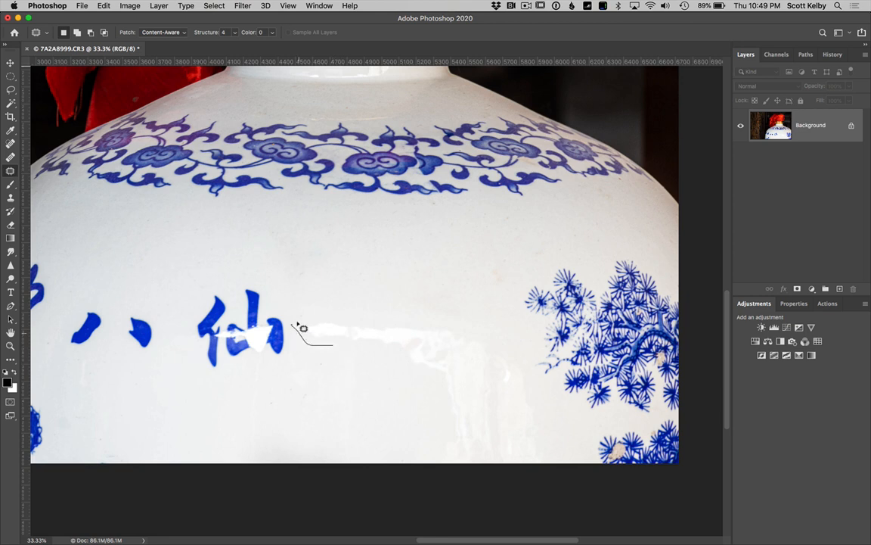
left_click_drag(300, 325, 556, 456)
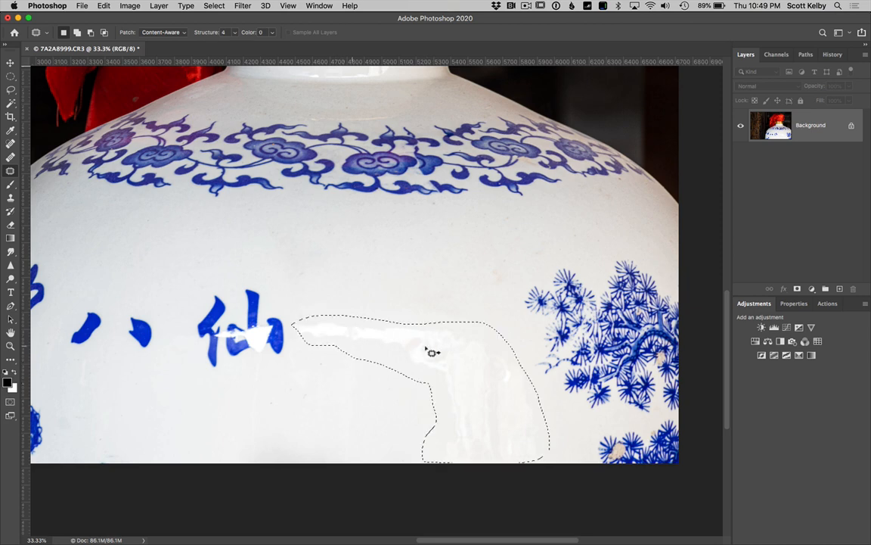
left_click_drag(431, 351, 321, 286)
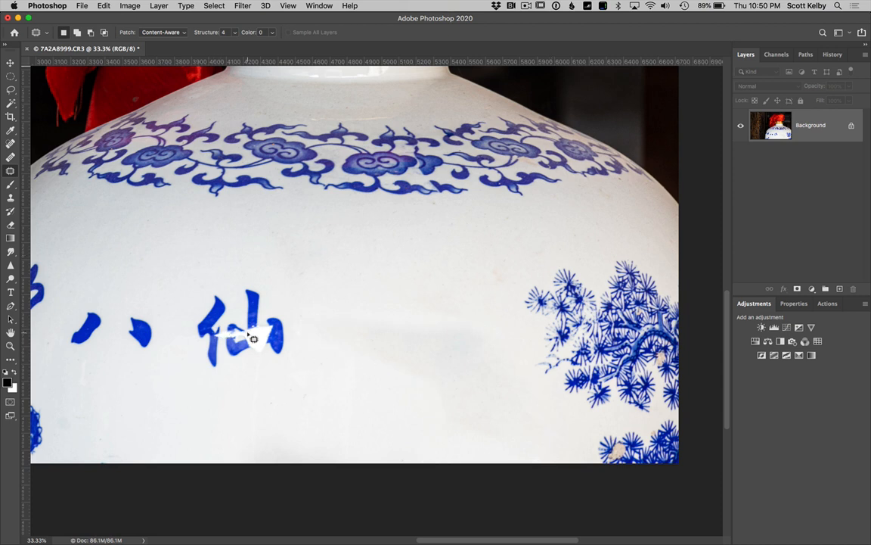
left_click(254, 339)
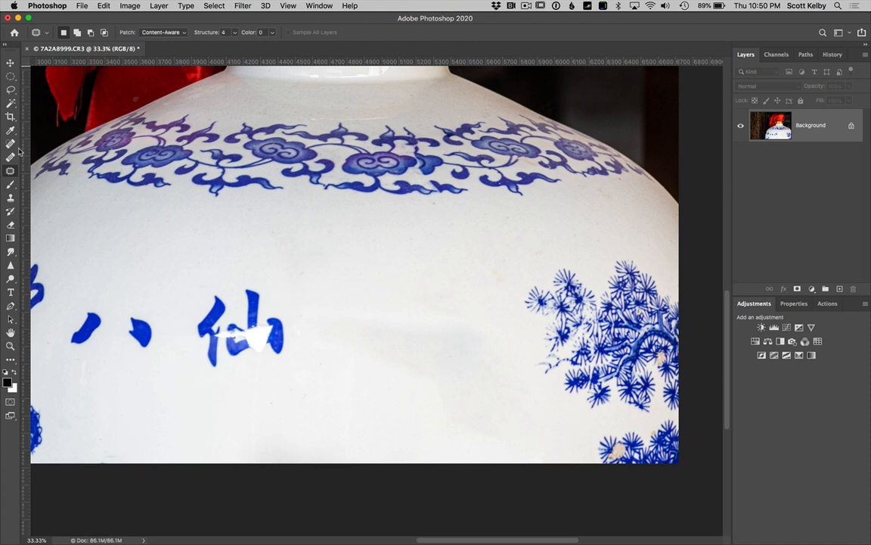
Spot-heal the leftover mark beside the blue character and add empty Layer 1.
left_click(11, 144)
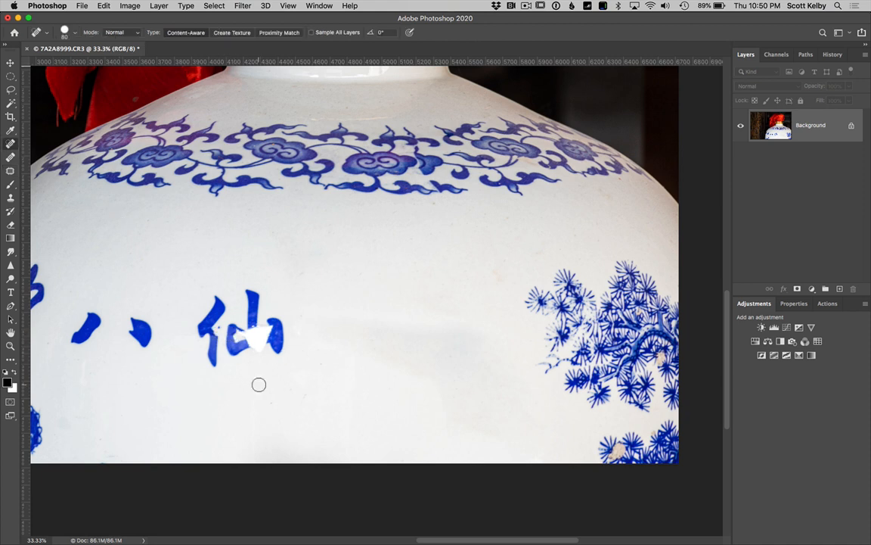
left_click(259, 341)
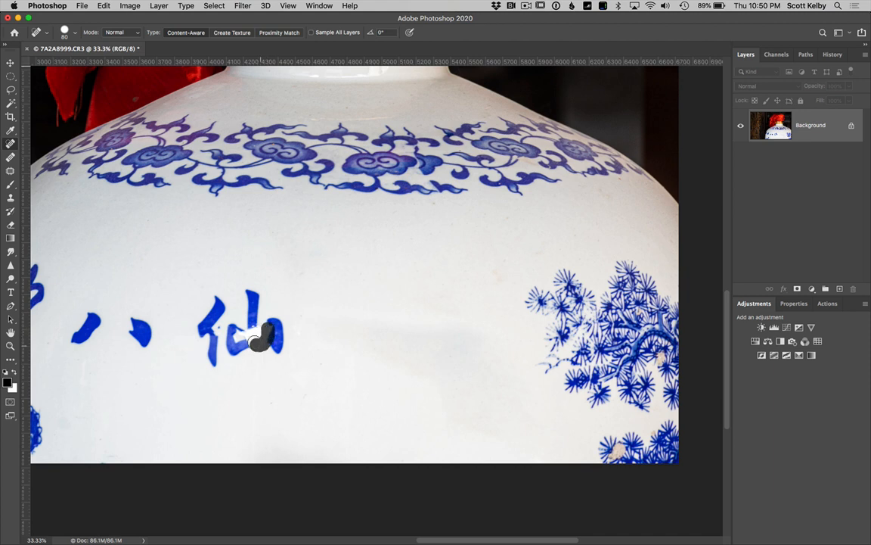
left_click(258, 336)
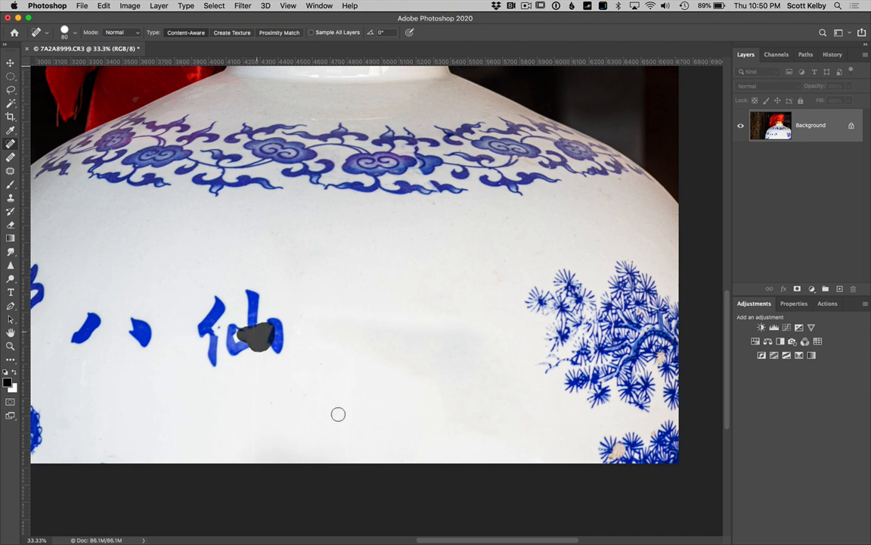
left_click(257, 335)
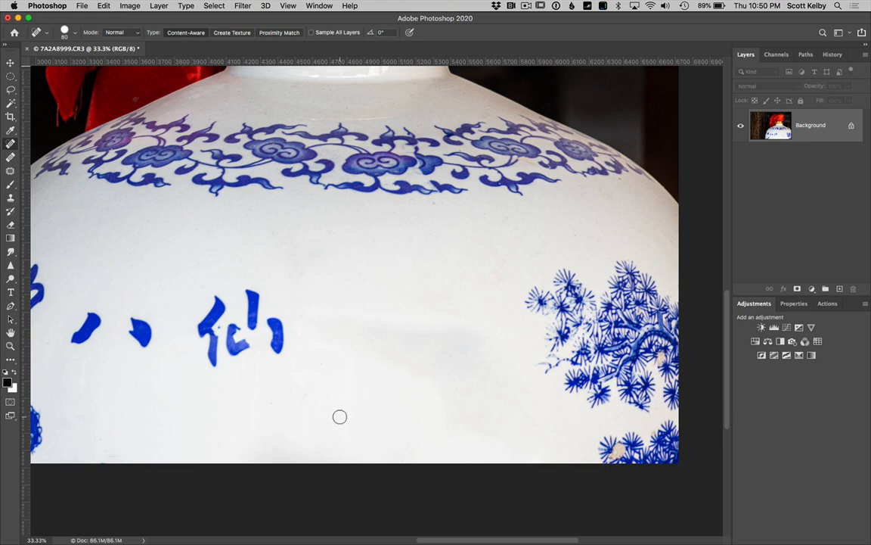
left_click(840, 288)
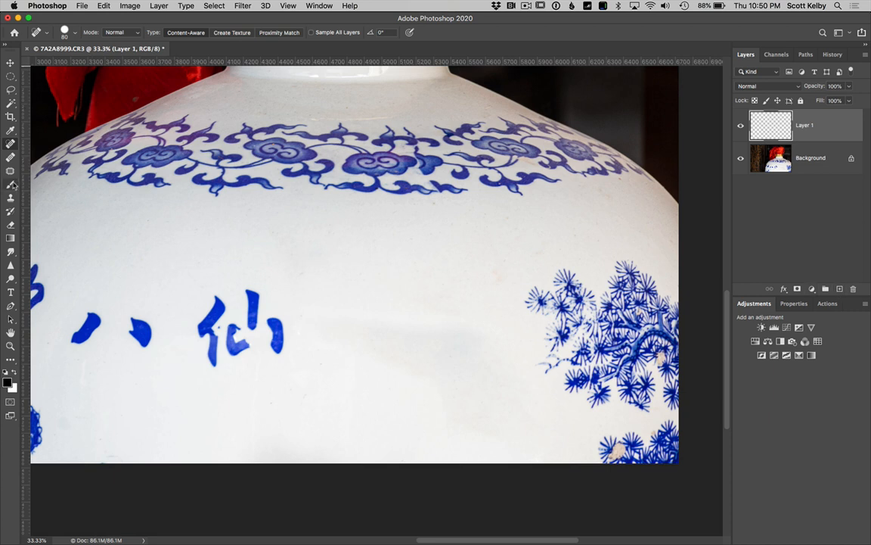
Sample the character's blue with the Eyedropper and ready a soft round brush.
left_click(10, 130)
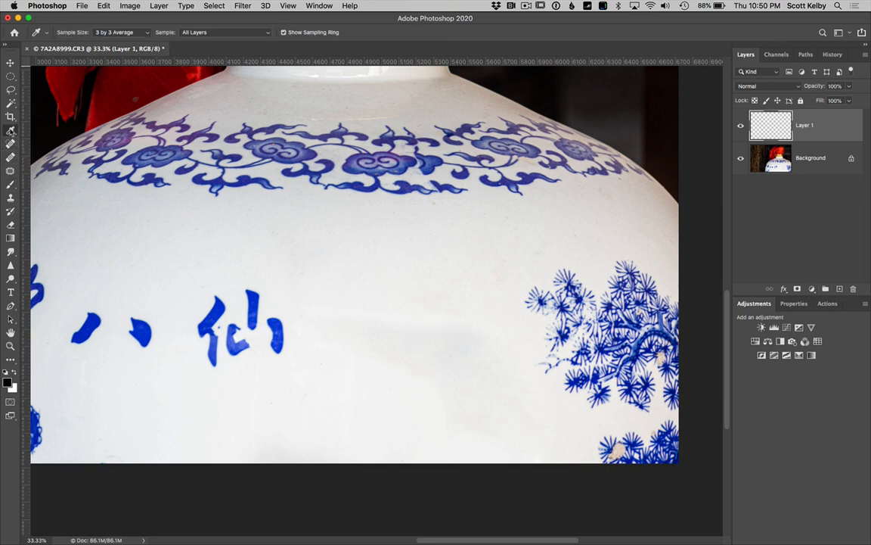
left_click(219, 312)
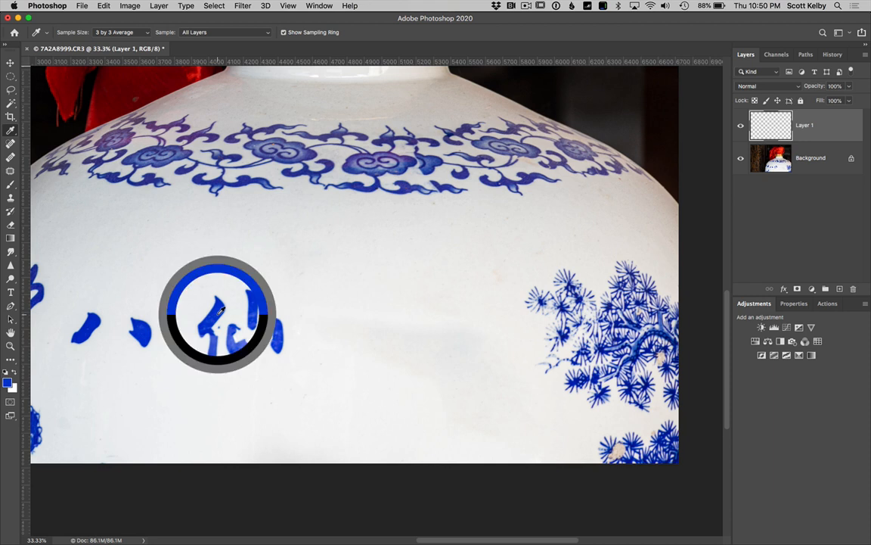
left_click(218, 311)
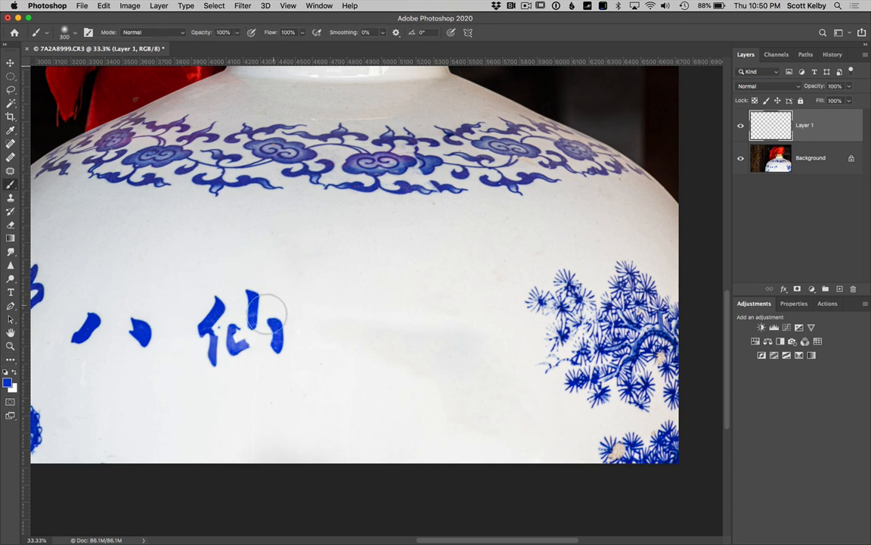
left_click(76, 32)
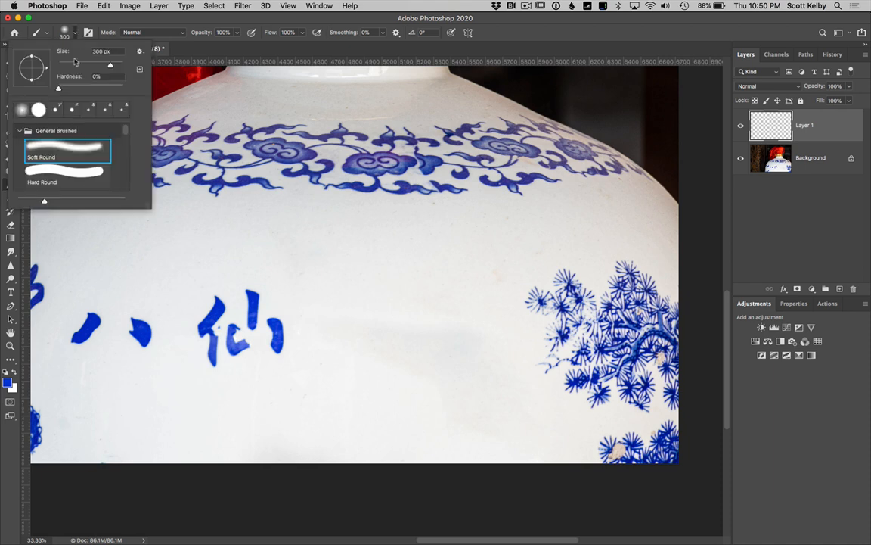
mouse_move(178, 246)
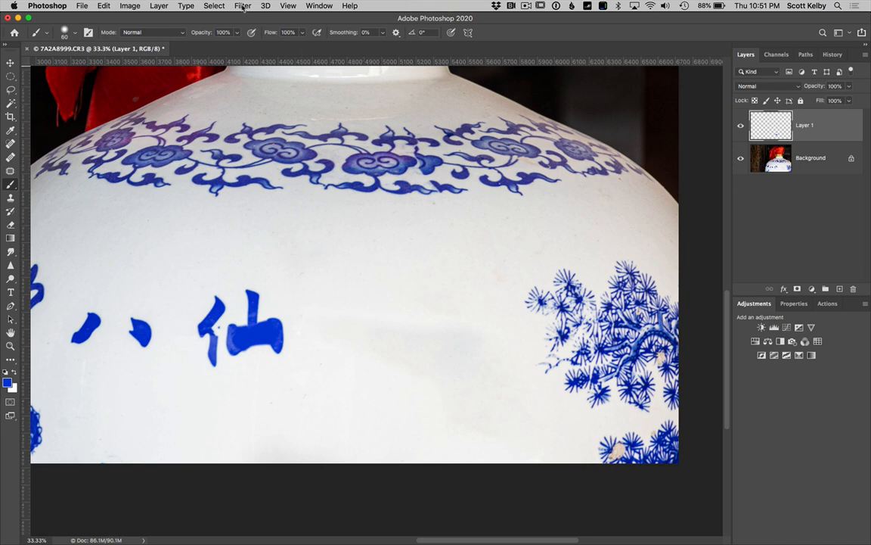
Add Gaussian monochromatic noise with raised Amount to the painted strokes on Layer 1.
left_click(242, 6)
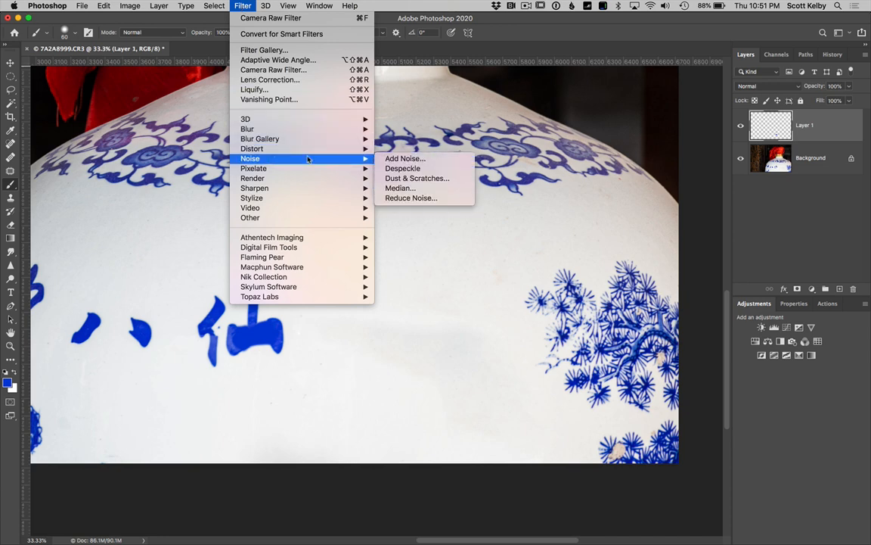
left_click(405, 158)
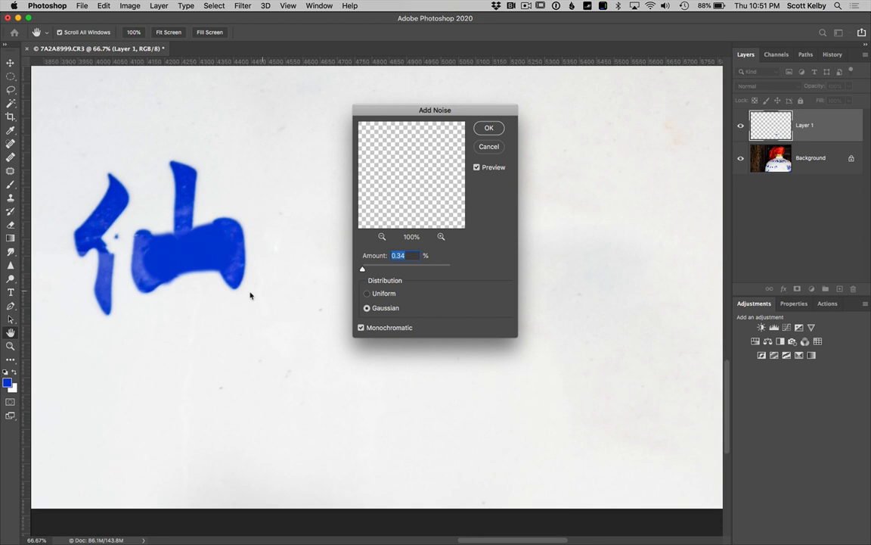
left_click_drag(363, 269, 365, 269)
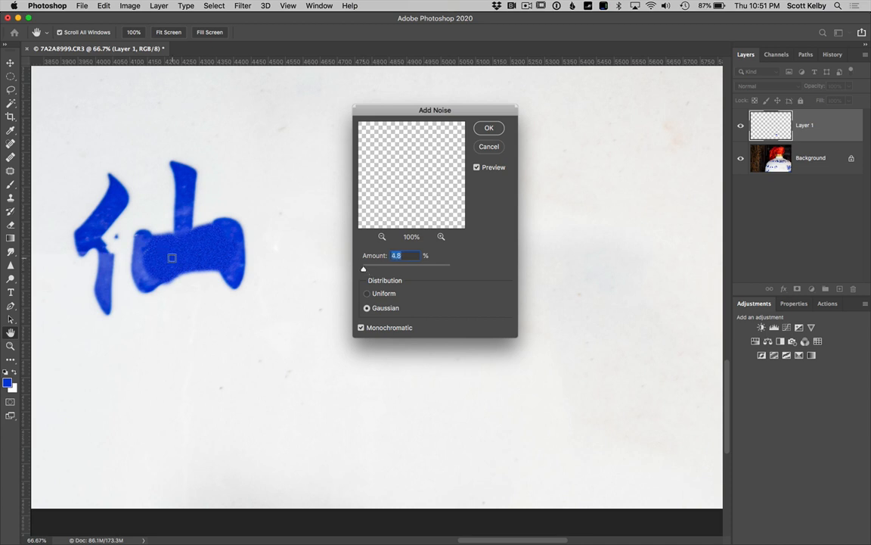
left_click(477, 167)
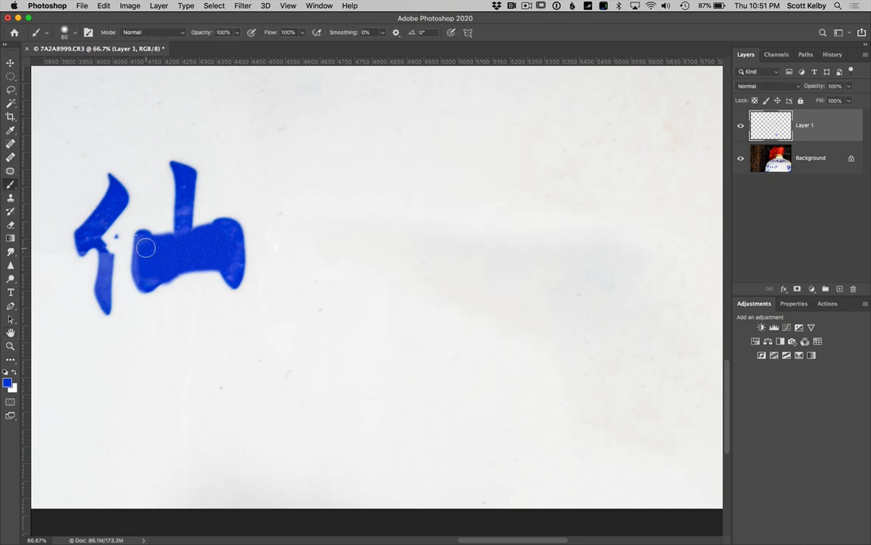
left_click_drag(148, 250, 227, 237)
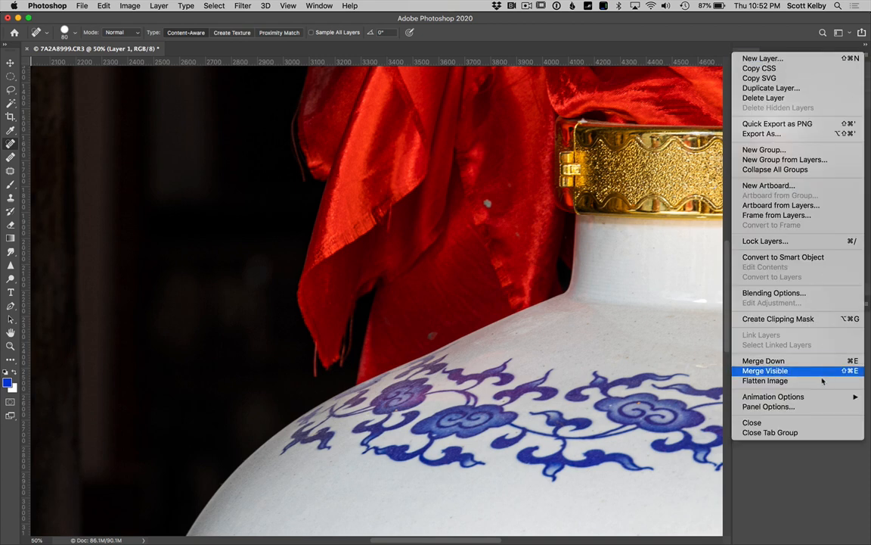
Merge the repainted character layer down into a single Background layer.
left_click(765, 382)
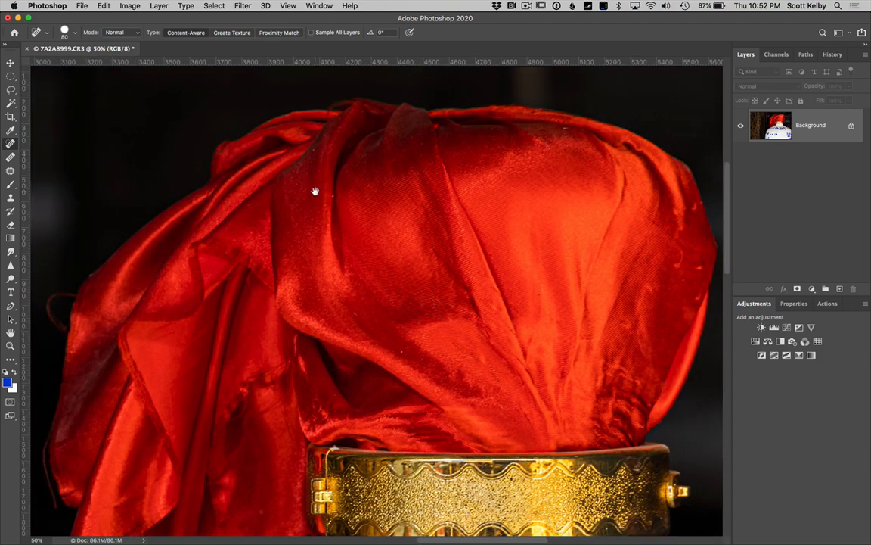
mouse_move(506, 360)
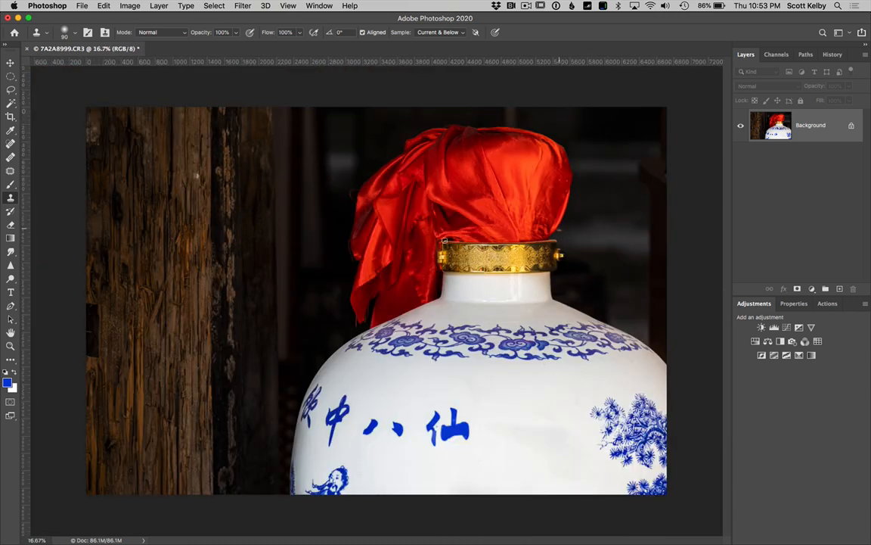
Pick the Spot Healing Brush for removing dust specks in the dark background.
left_click(10, 64)
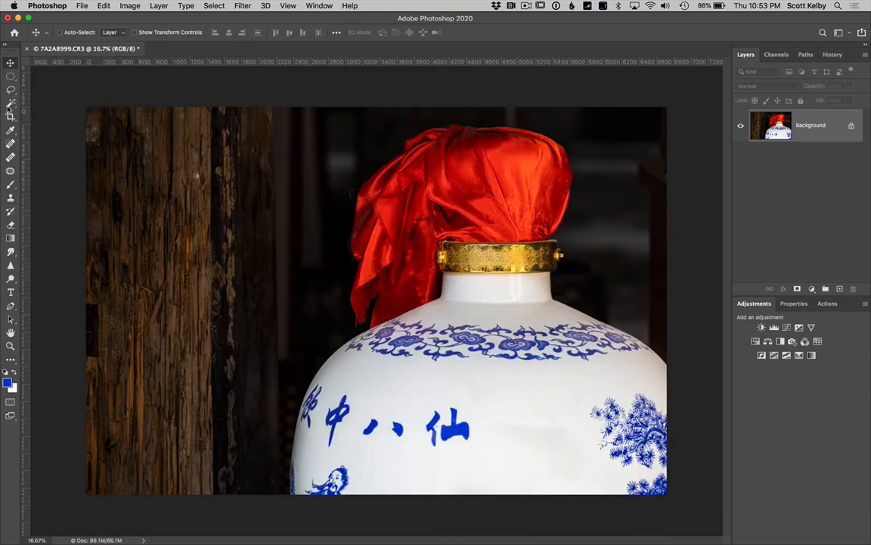
left_click(11, 105)
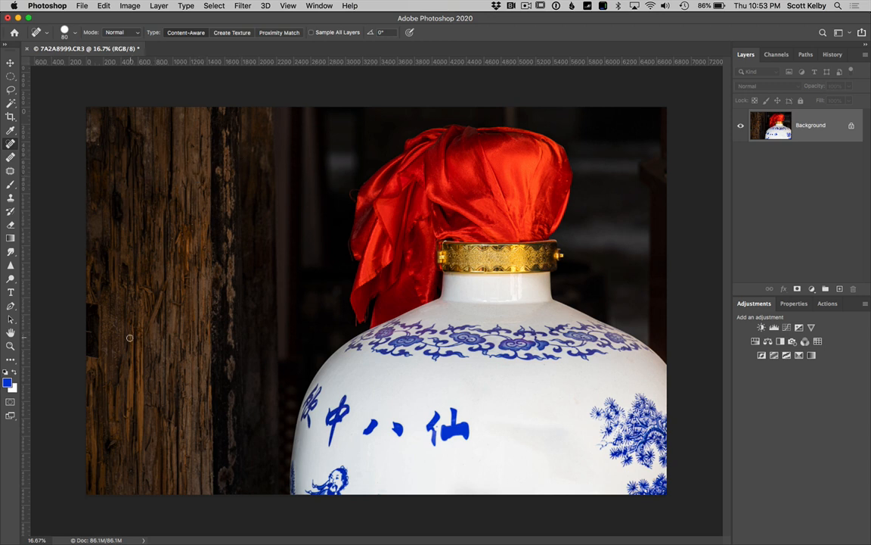
mouse_move(31, 154)
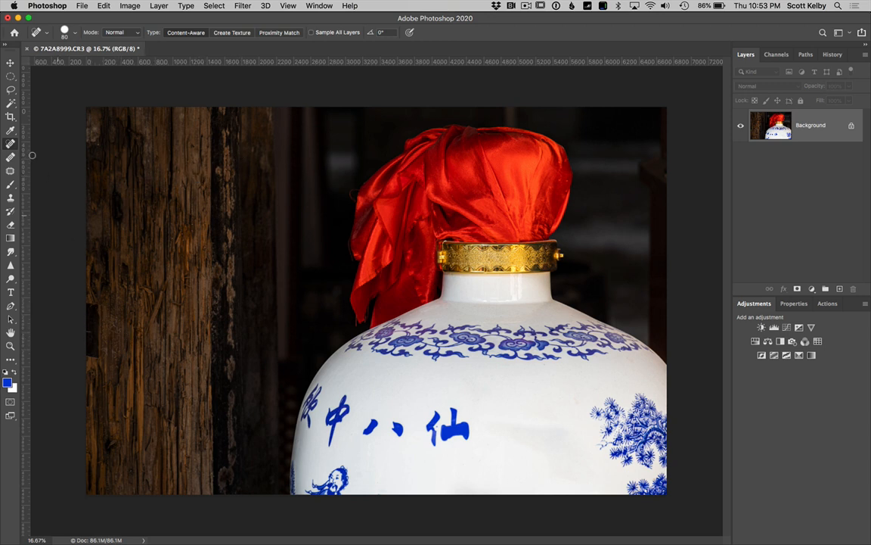
mouse_move(87, 340)
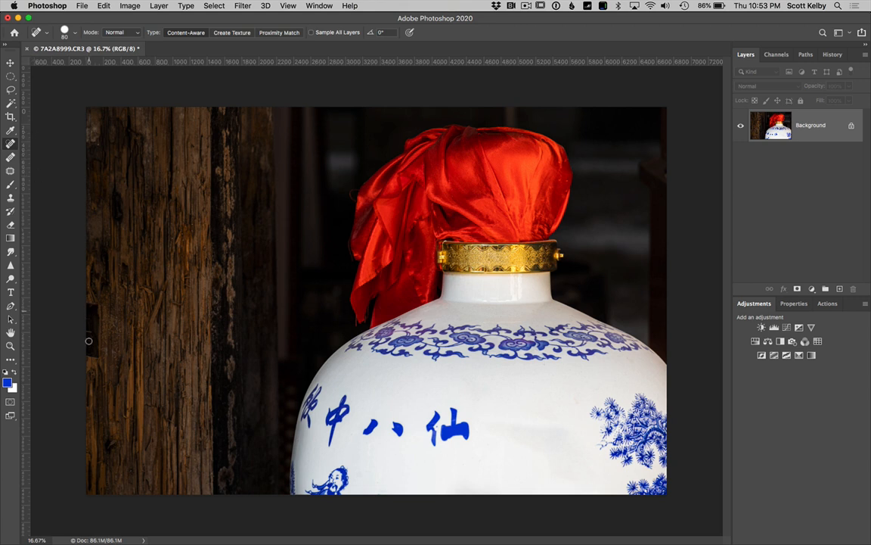
mouse_move(94, 371)
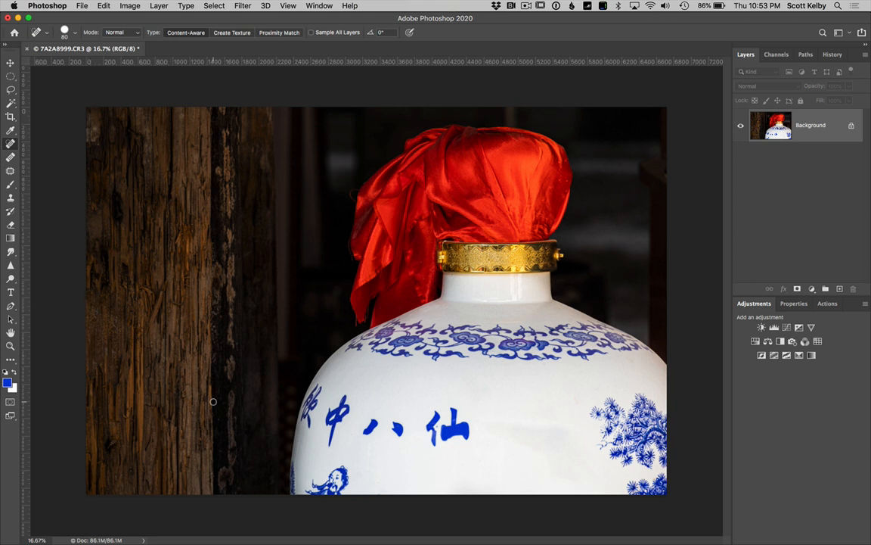
mouse_move(349, 142)
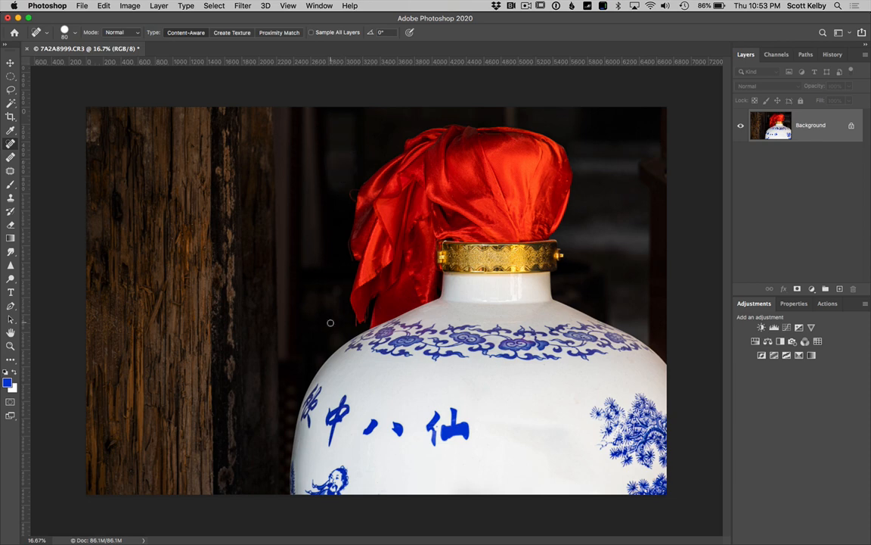
mouse_move(696, 224)
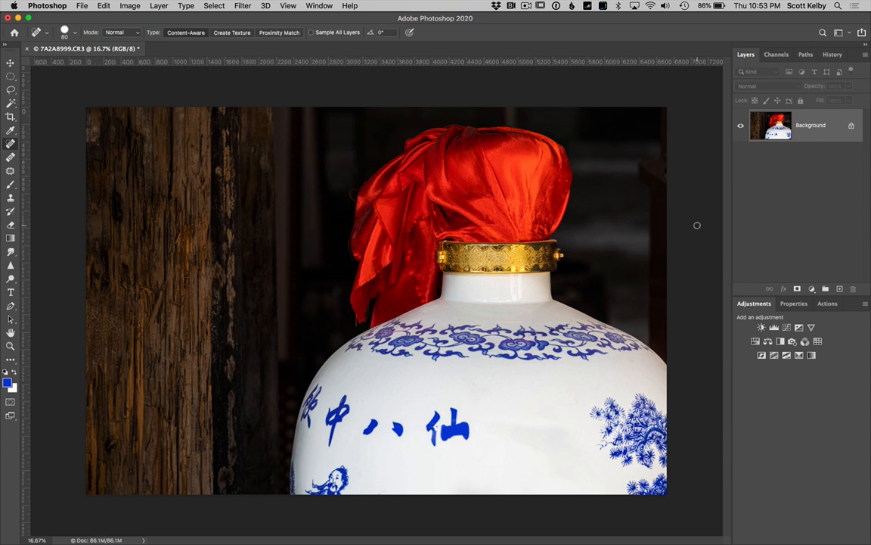
Apply Unsharp Mask sharpening at 120% amount, threshold 3 levels, to the vase photo.
left_click(242, 6)
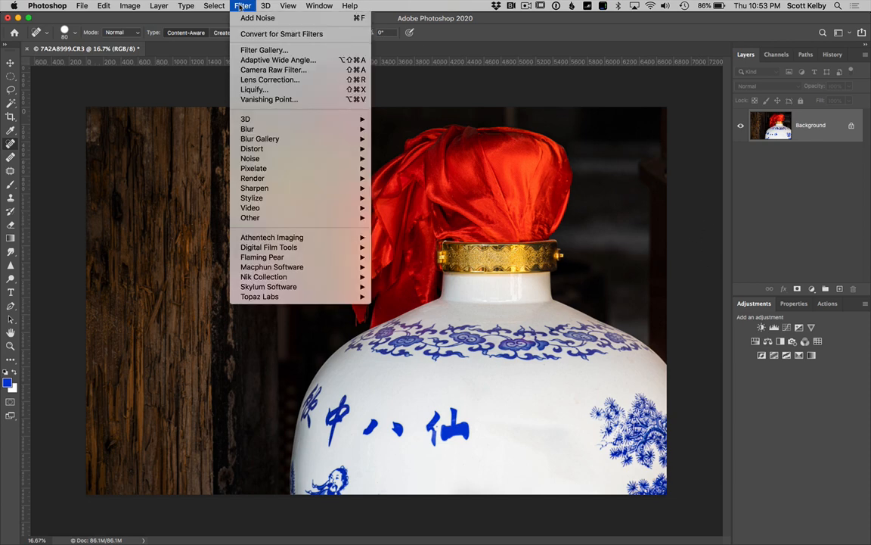
mouse_move(254, 188)
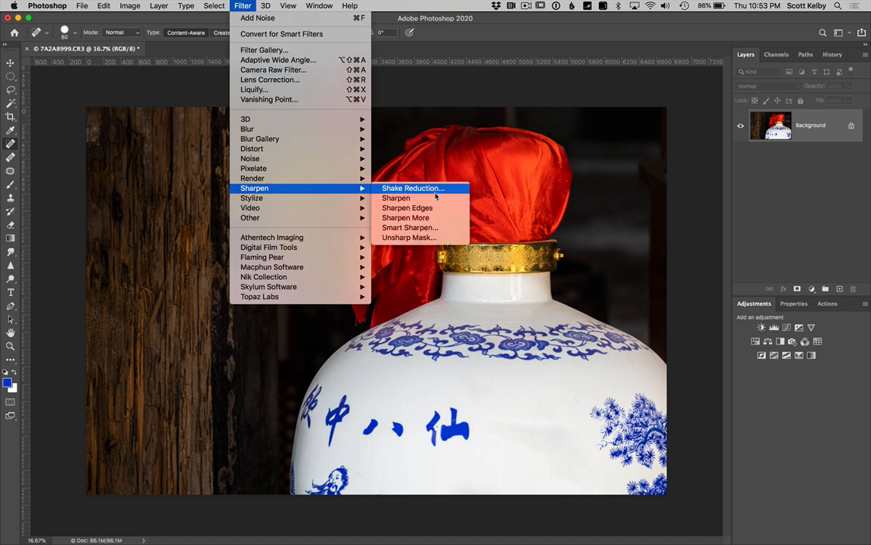
left_click(408, 236)
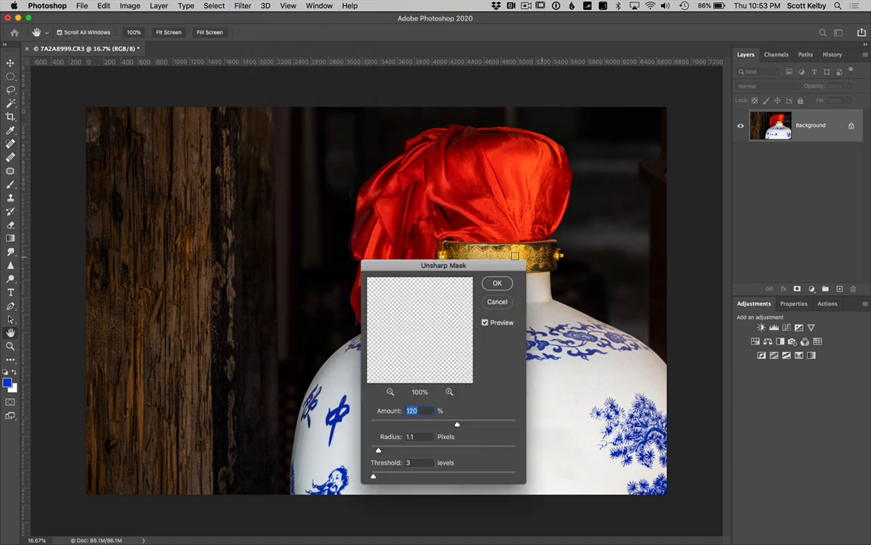
left_click_drag(444, 264, 666, 148)
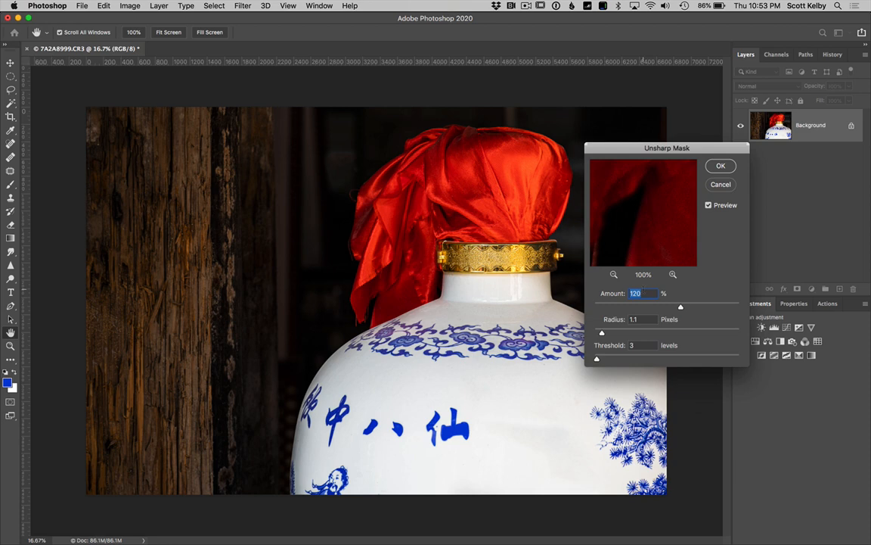
left_click_drag(605, 333, 602, 333)
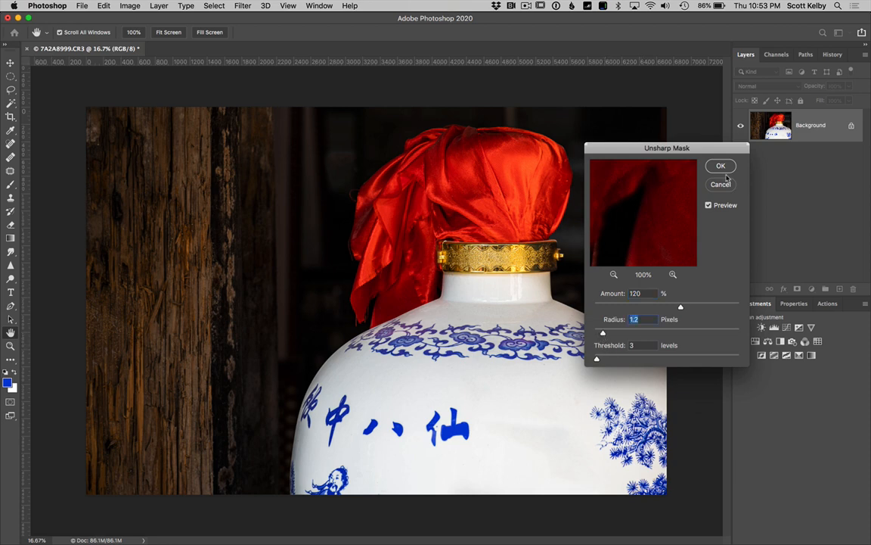
left_click(721, 165)
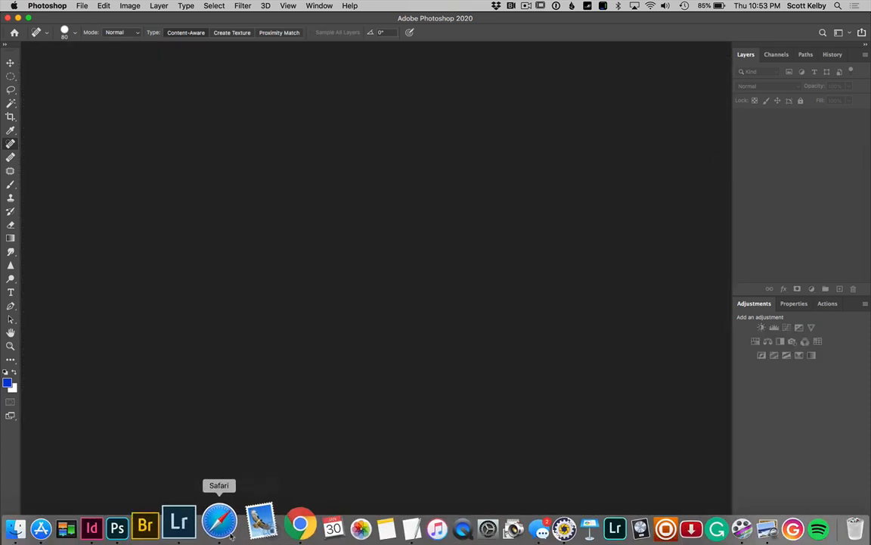
Return to Lightroom, view the retouched vase photo in Library, then bring it into Develop.
left_click(178, 524)
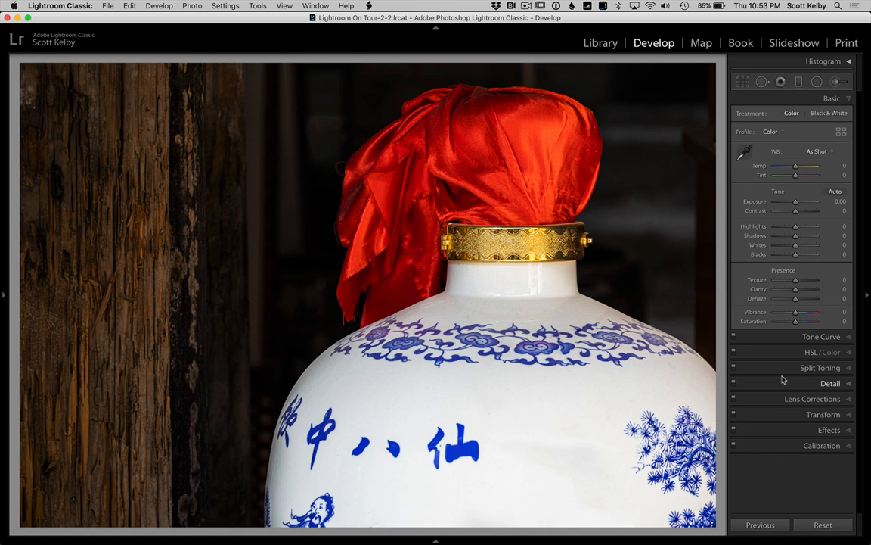
left_click(599, 42)
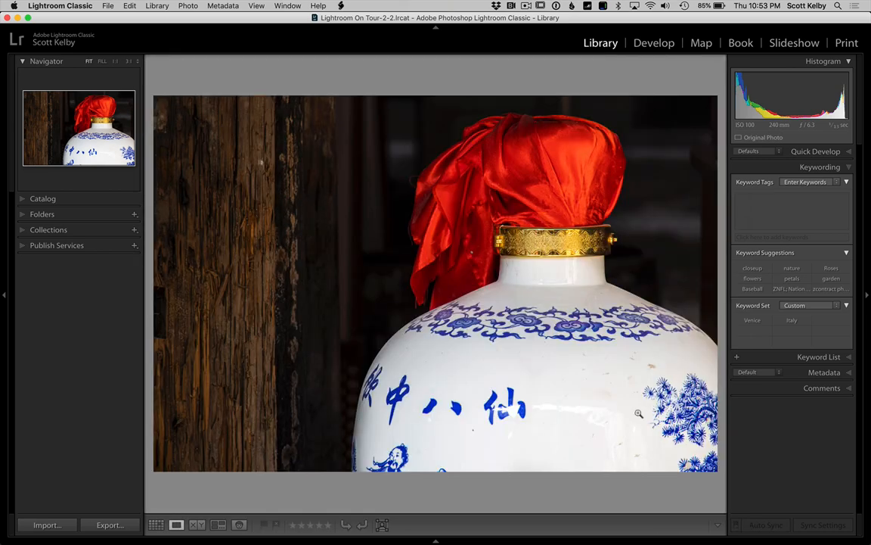
left_click(653, 43)
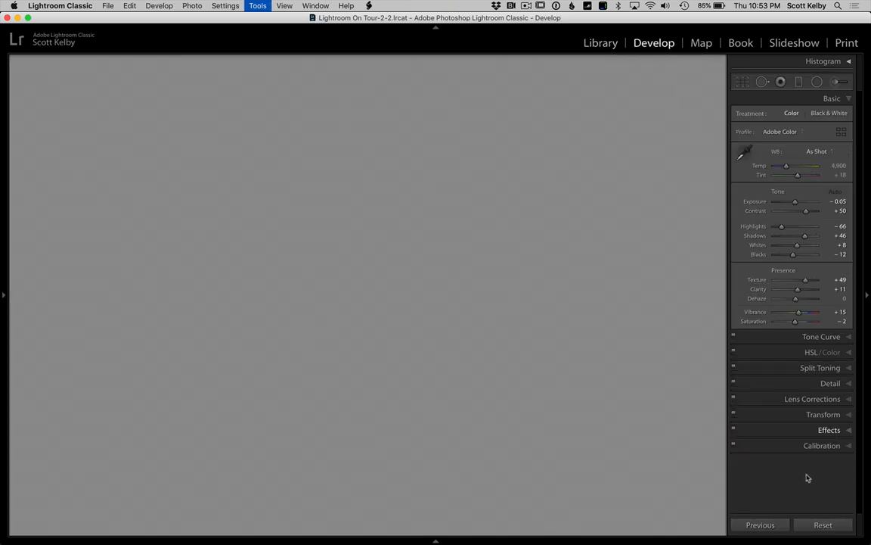
left_click(823, 523)
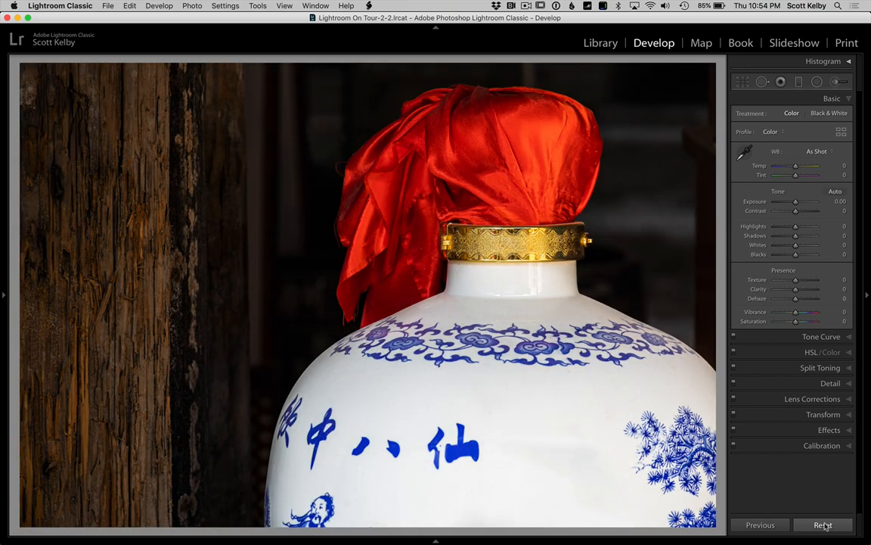
mouse_move(278, 520)
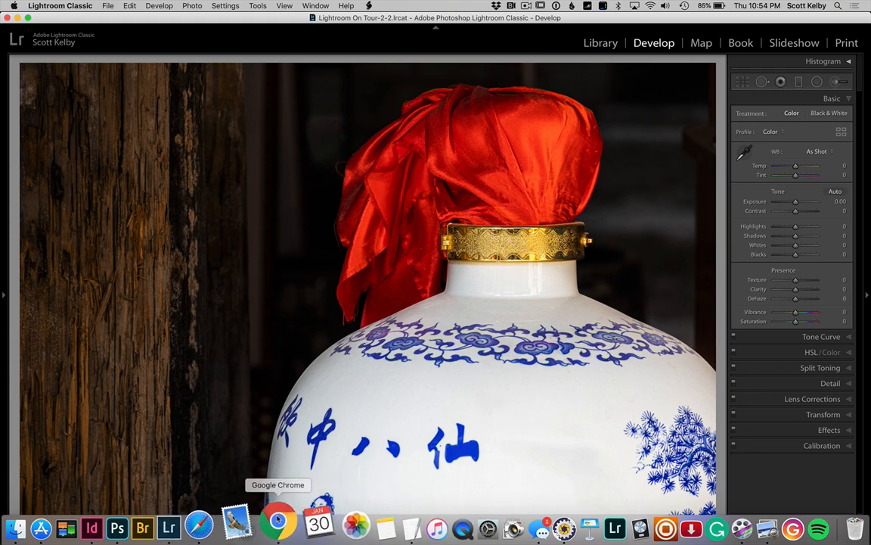
Scroll through the Enchanting China Spark page in Chrome down to the Daxu detail shots.
left_click(278, 522)
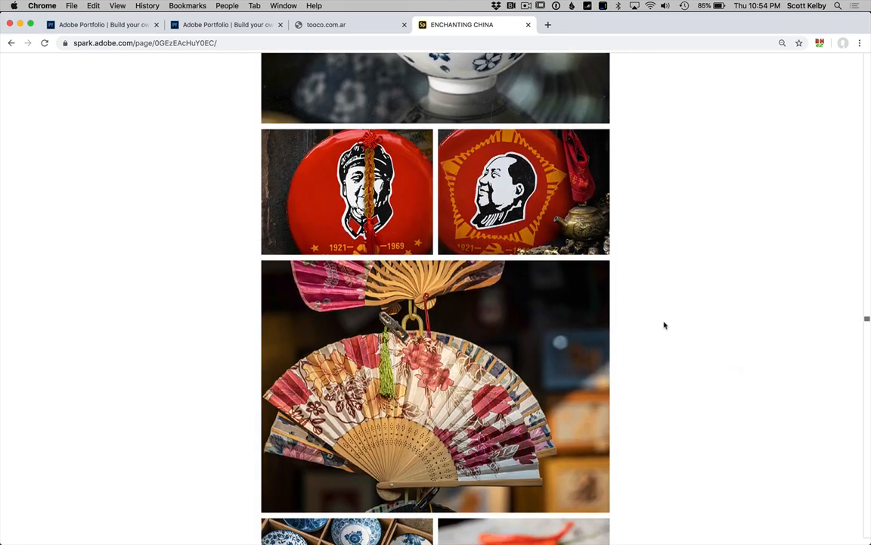
scroll("down", 3)
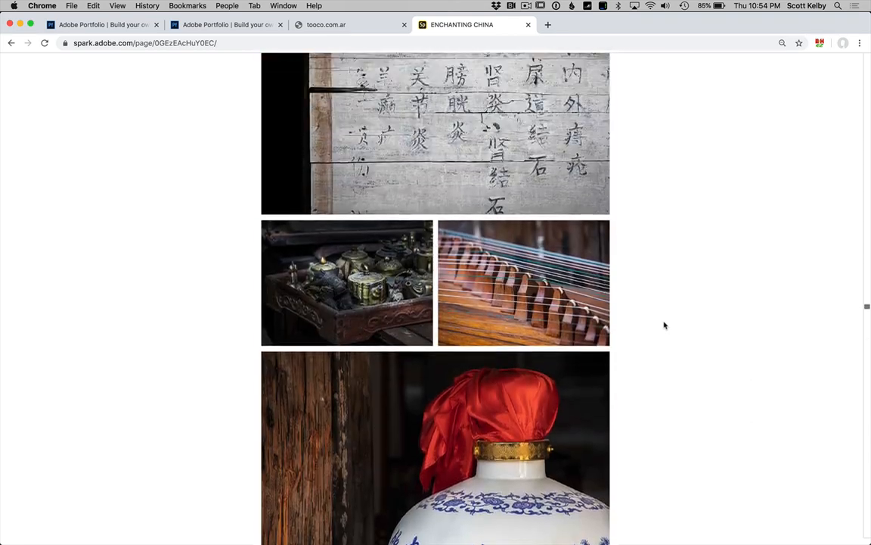
scroll("up", 3)
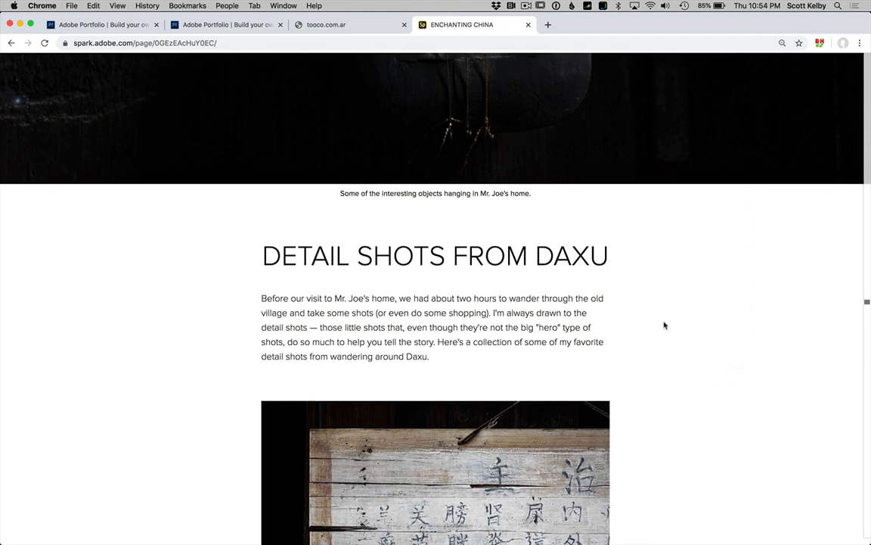
mouse_move(581, 262)
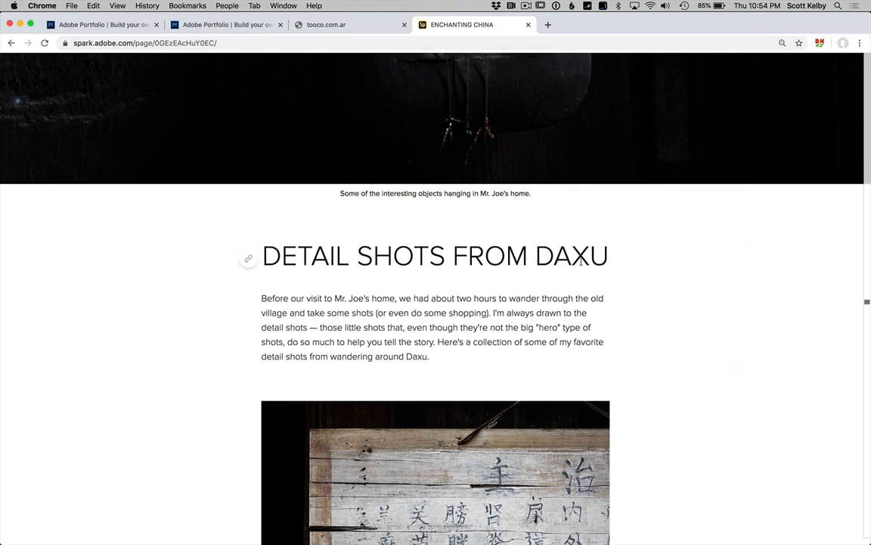
mouse_move(642, 281)
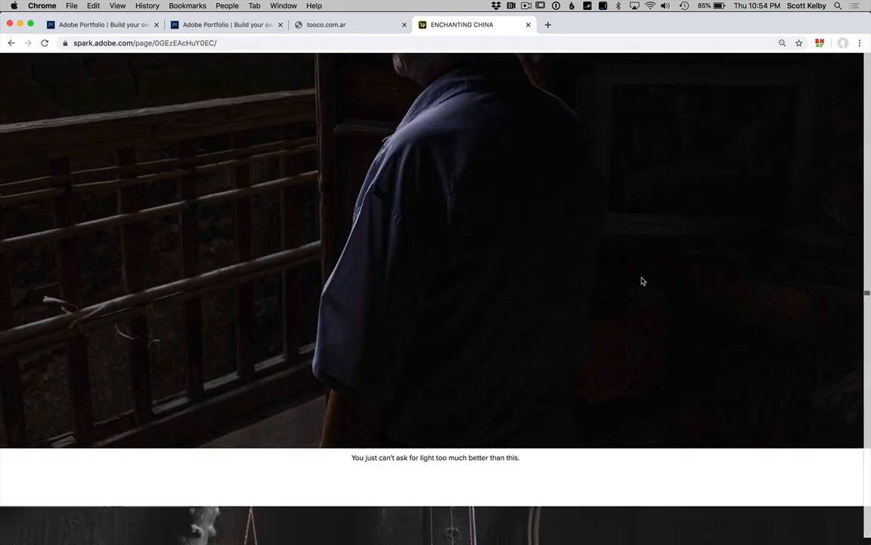
scroll("down", 3)
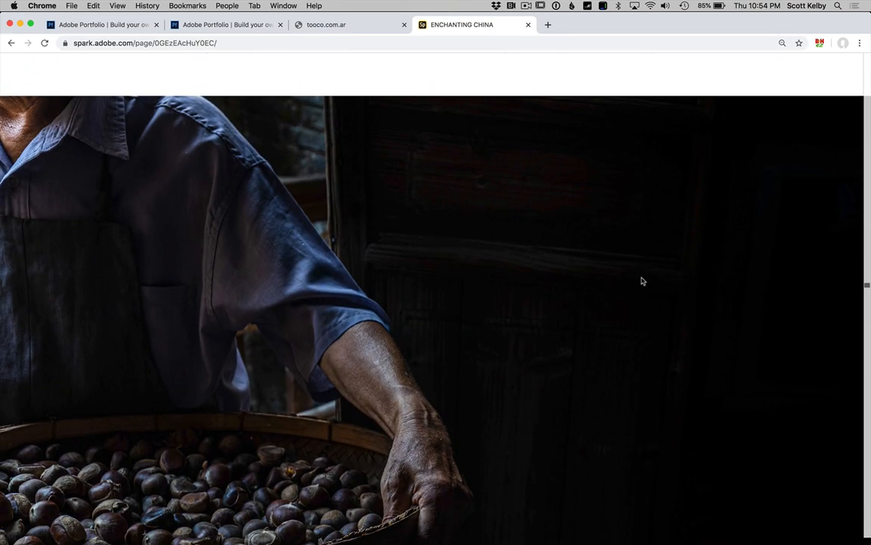
scroll("down", 3)
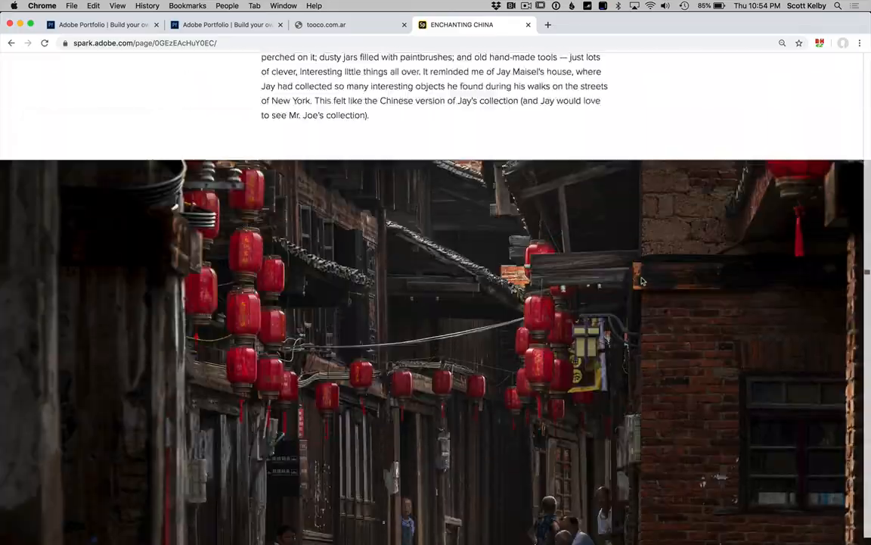
scroll("down", 3)
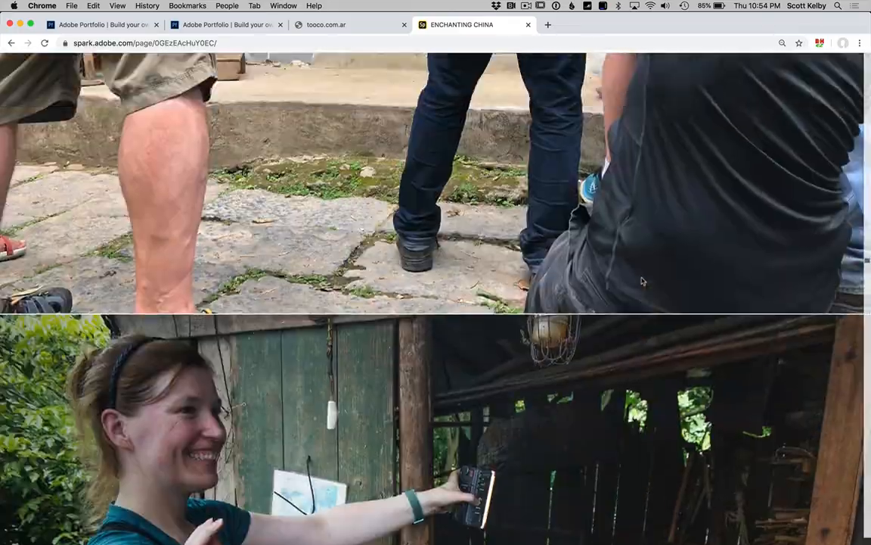
scroll("down", 3)
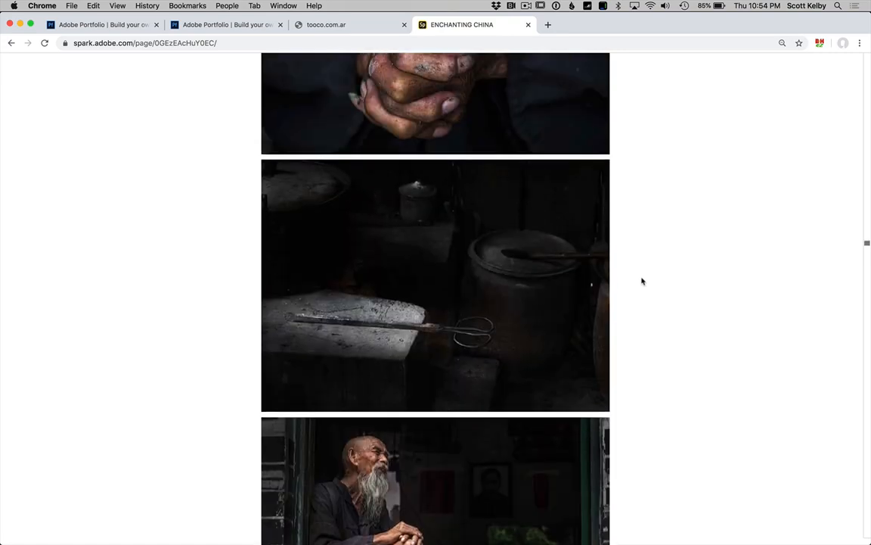
scroll("down", 3)
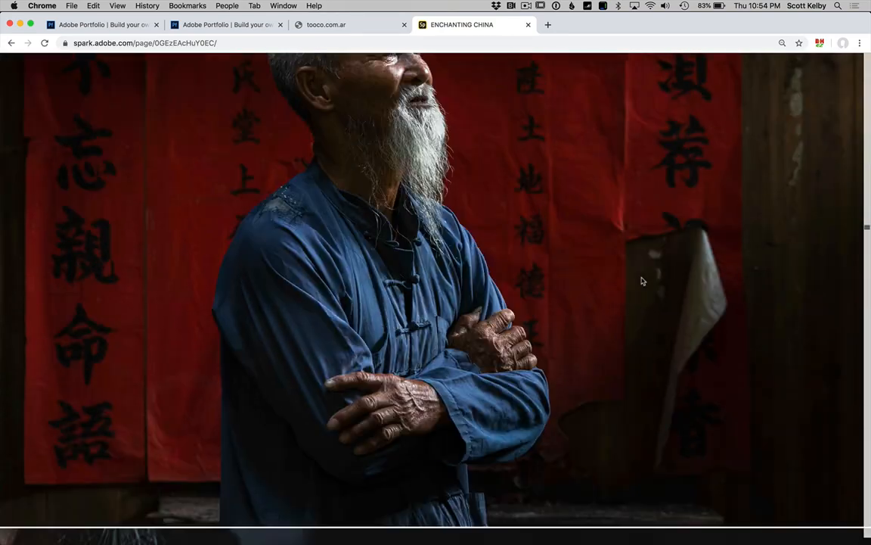
scroll("down", 3)
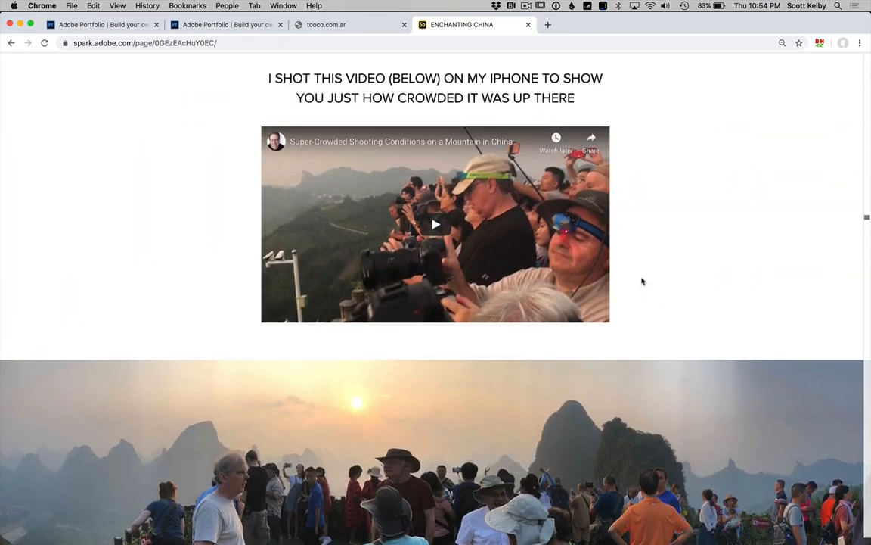
scroll("down", 3)
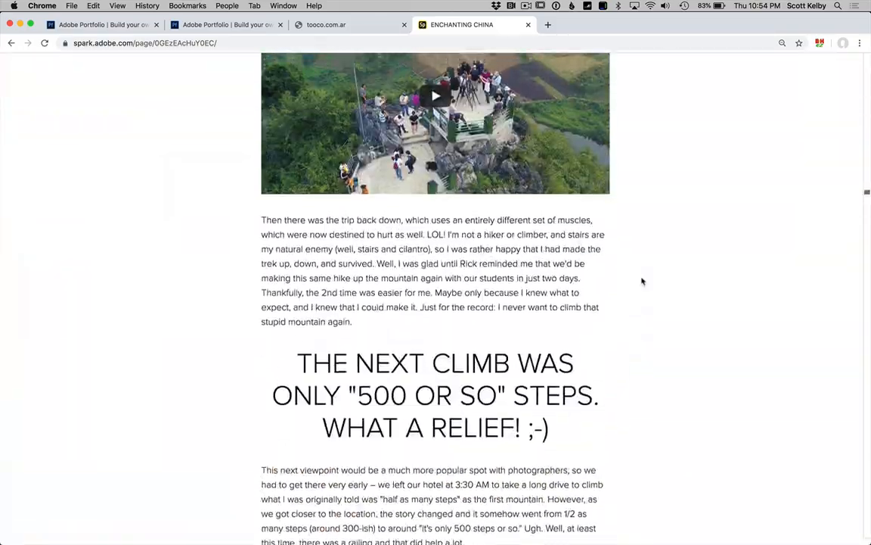
scroll("down", 3)
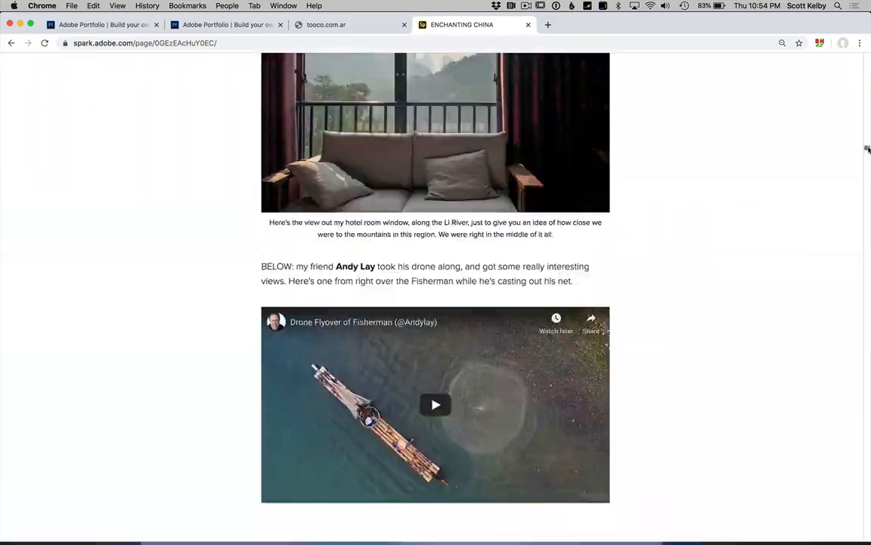
scroll("down", 3)
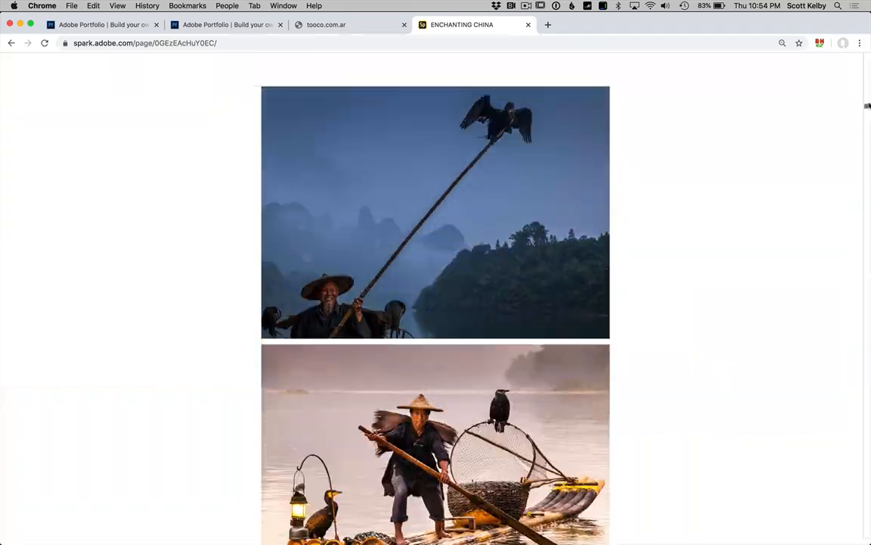
scroll("down", 3)
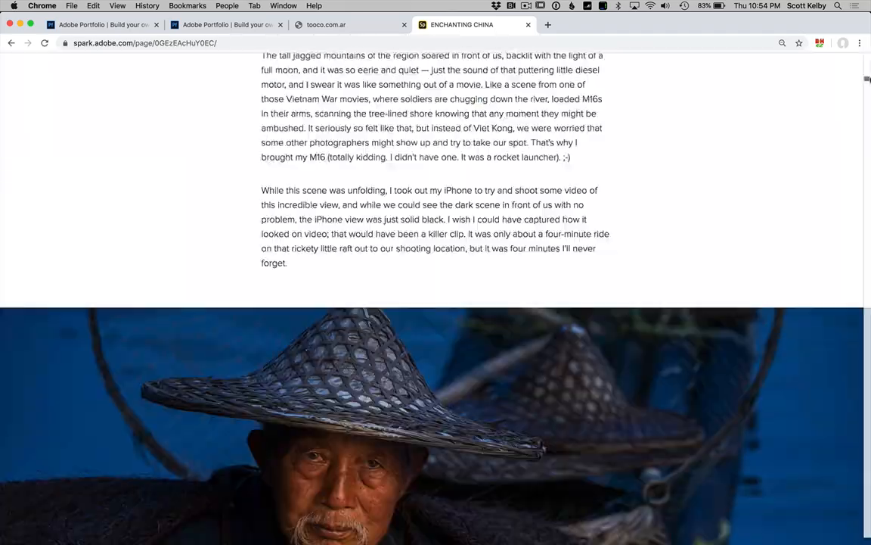